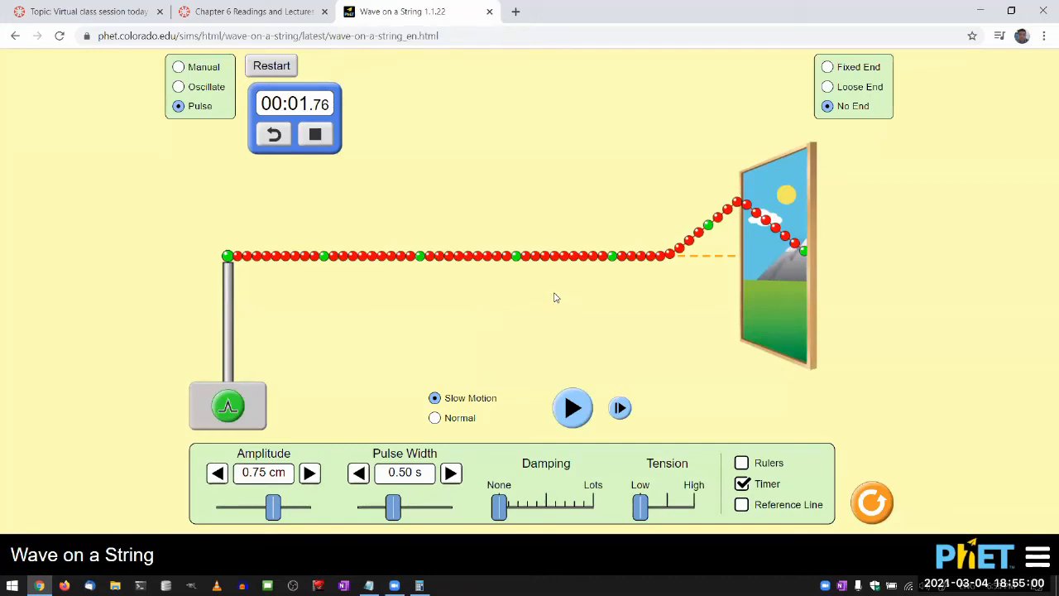
{"action": "mouse_move", "coordinate": [612, 439]}
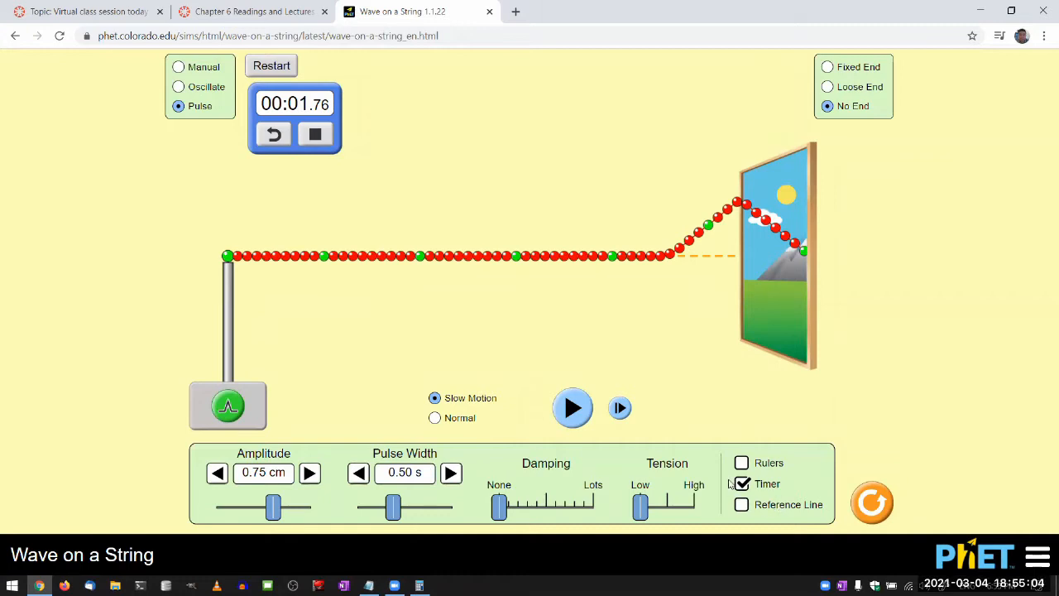
Hide the stopwatch timer from the simulation
{"action": "left_click", "coordinate": [742, 483]}
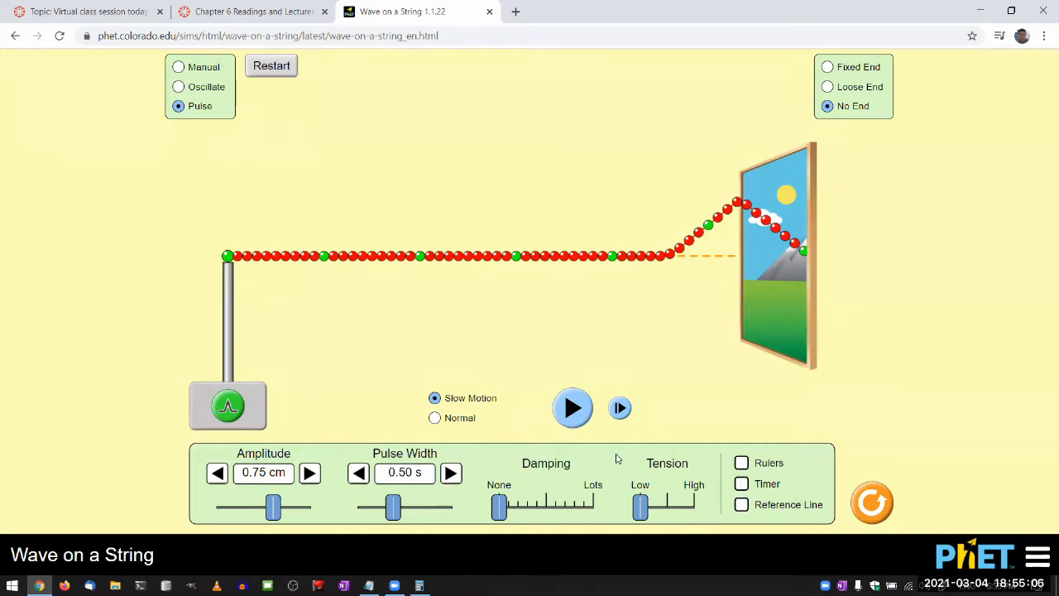
{"action": "mouse_move", "coordinate": [609, 455]}
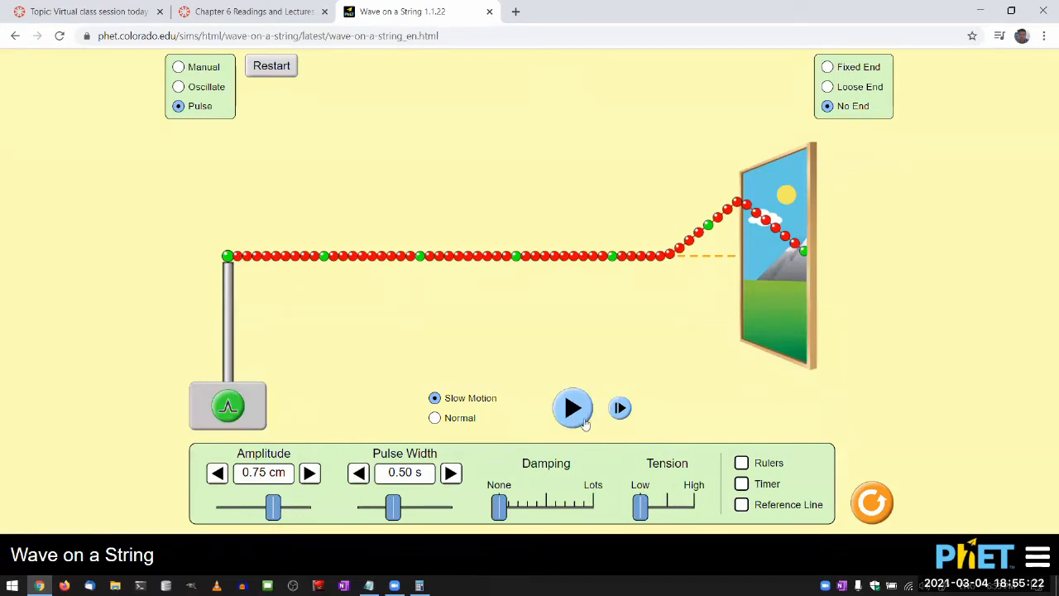
Run the string at normal speed with high tension, ending on a loose right end
{"action": "left_click", "coordinate": [573, 407]}
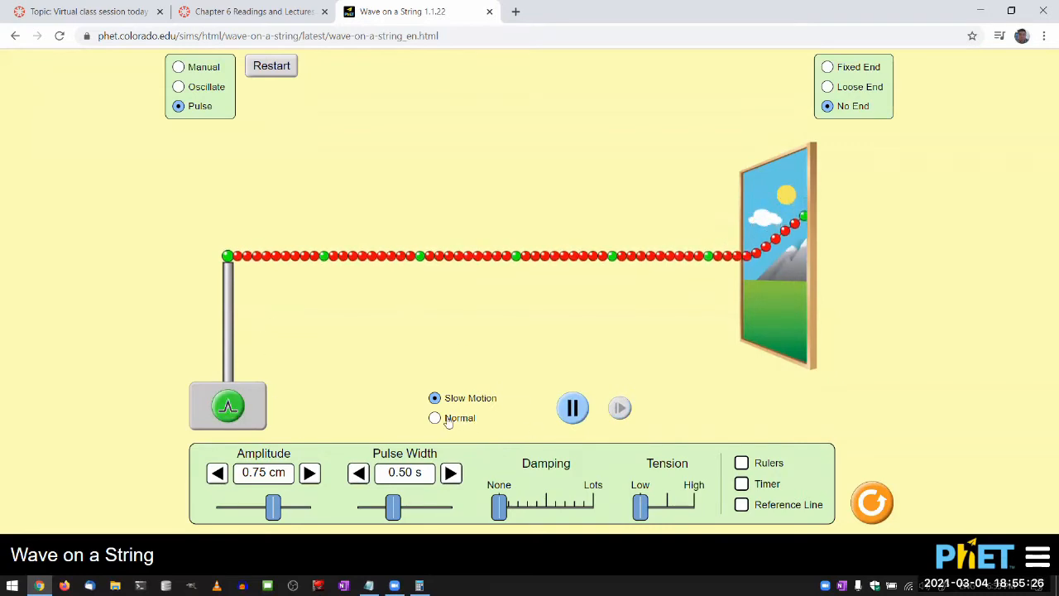
{"action": "left_click", "coordinate": [433, 417]}
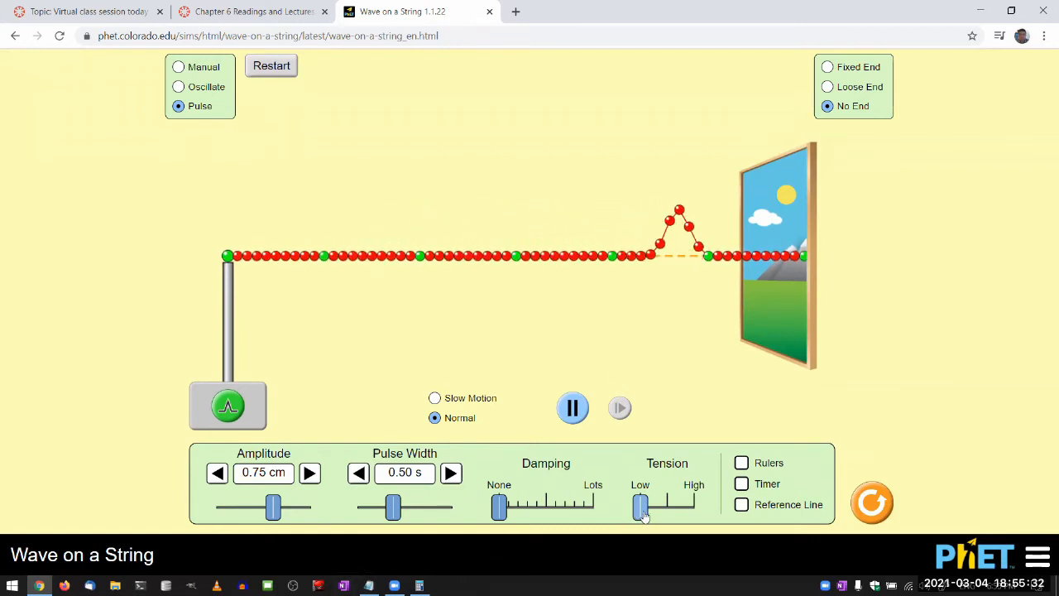
{"action": "left_click_drag", "start_coordinate": [642, 506], "coordinate": [693, 507]}
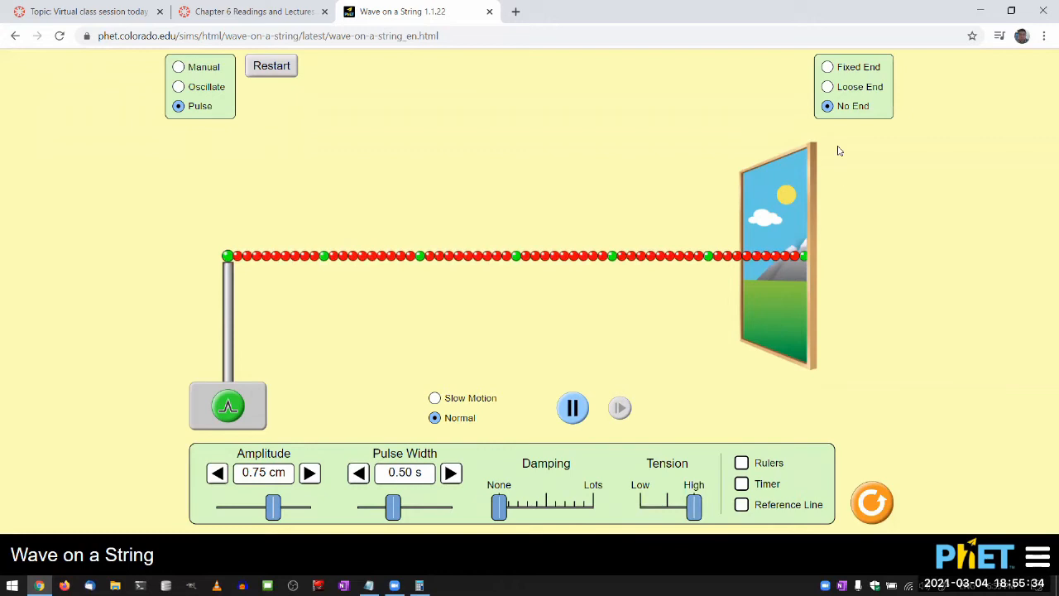
{"action": "left_click", "coordinate": [828, 66]}
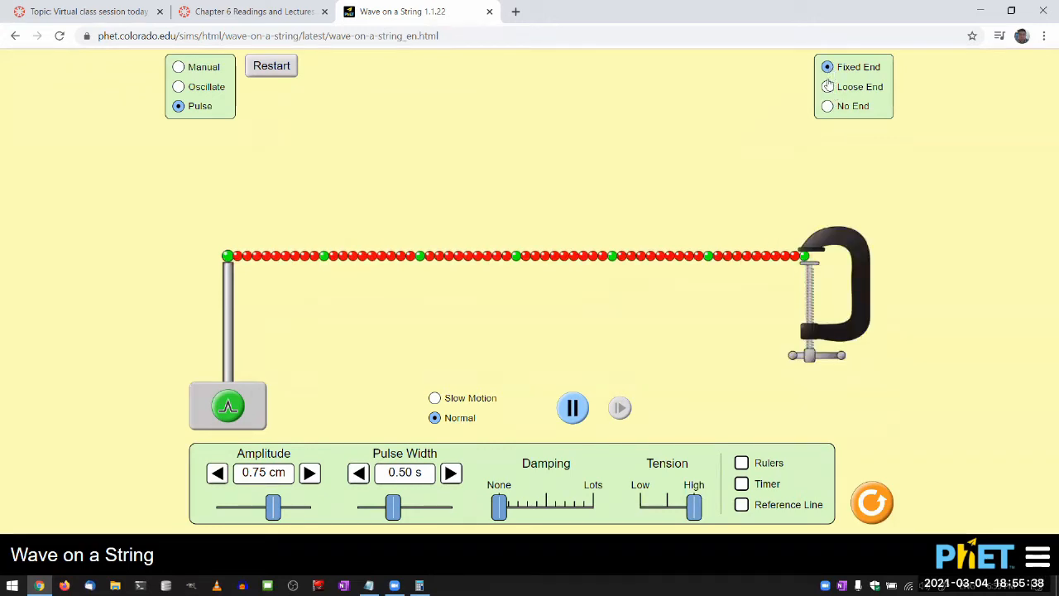
{"action": "left_click", "coordinate": [827, 86]}
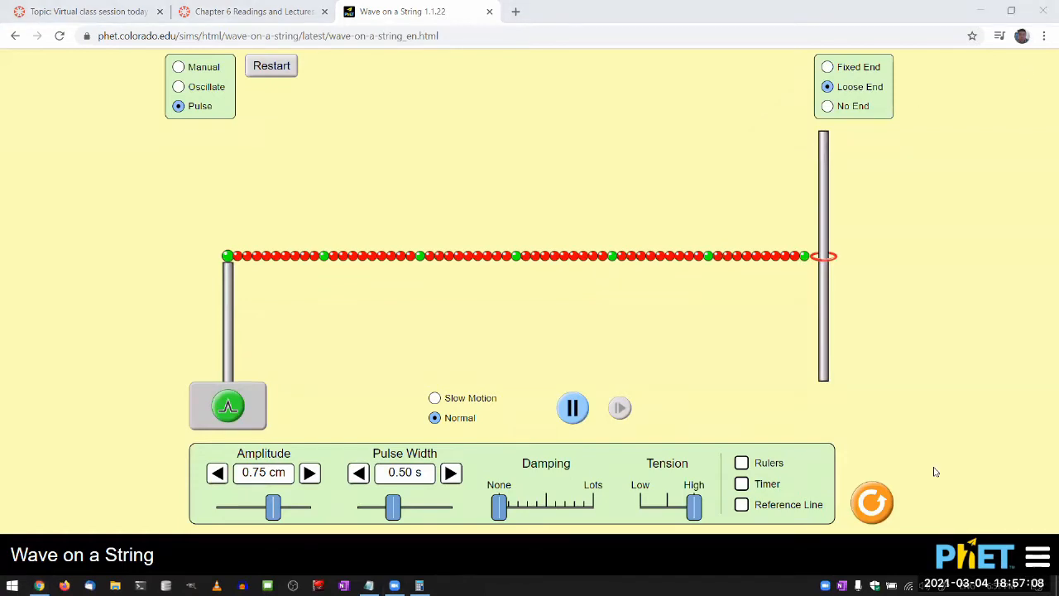
{"action": "mouse_move", "coordinate": [404, 397]}
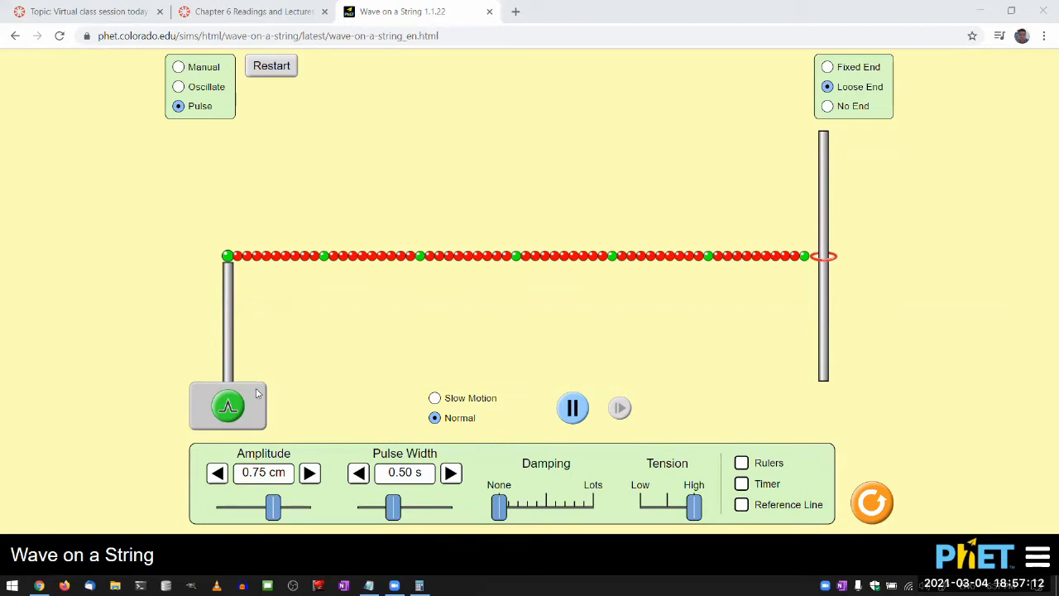
Send two narrow 0.20 s pulses down the string in slow motion
{"action": "left_click", "coordinate": [434, 397]}
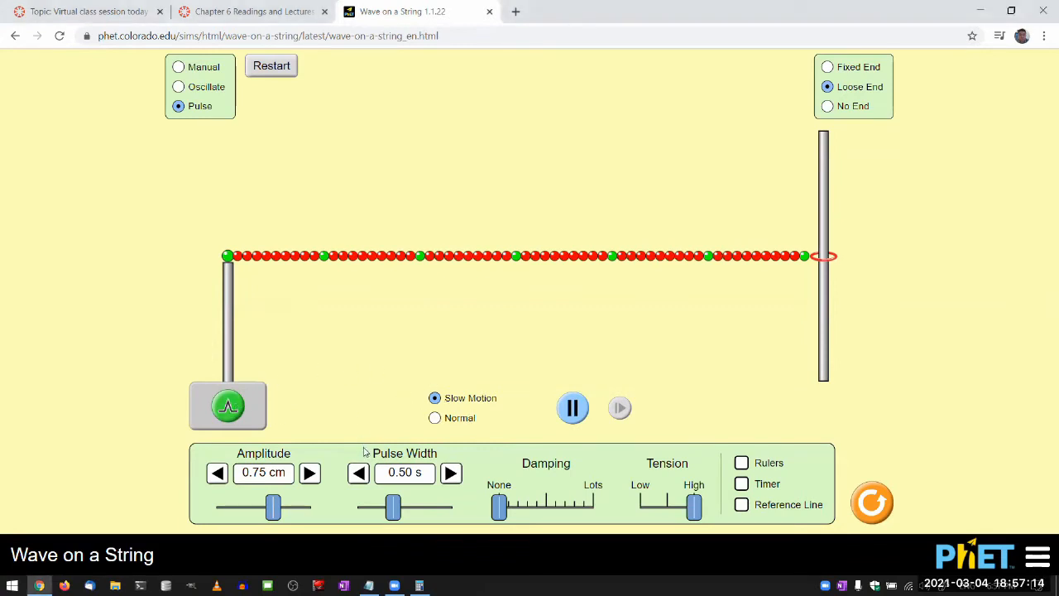
{"action": "mouse_move", "coordinate": [341, 444]}
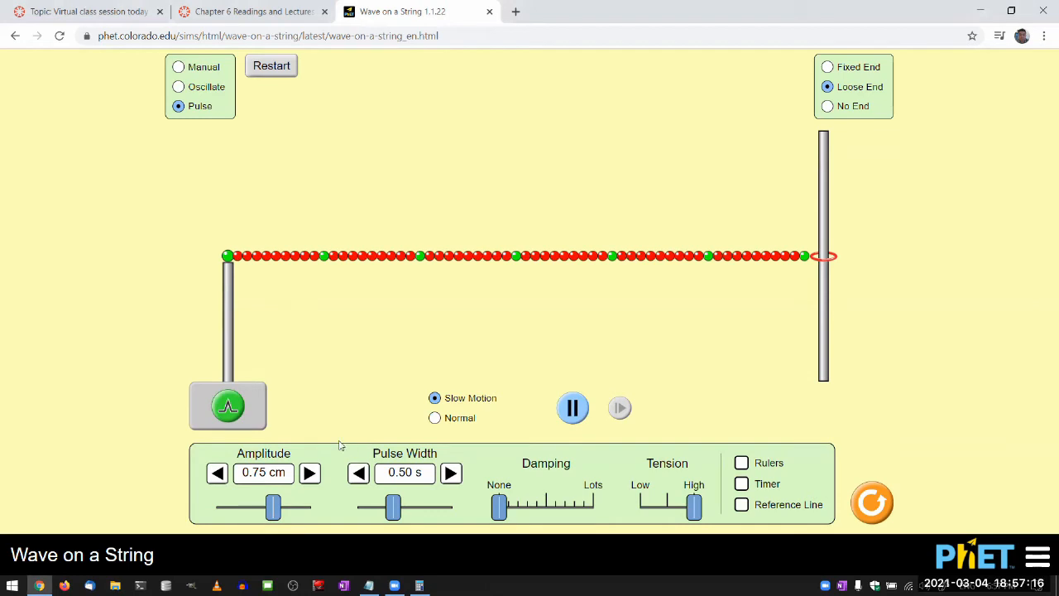
{"action": "left_click", "coordinate": [228, 406]}
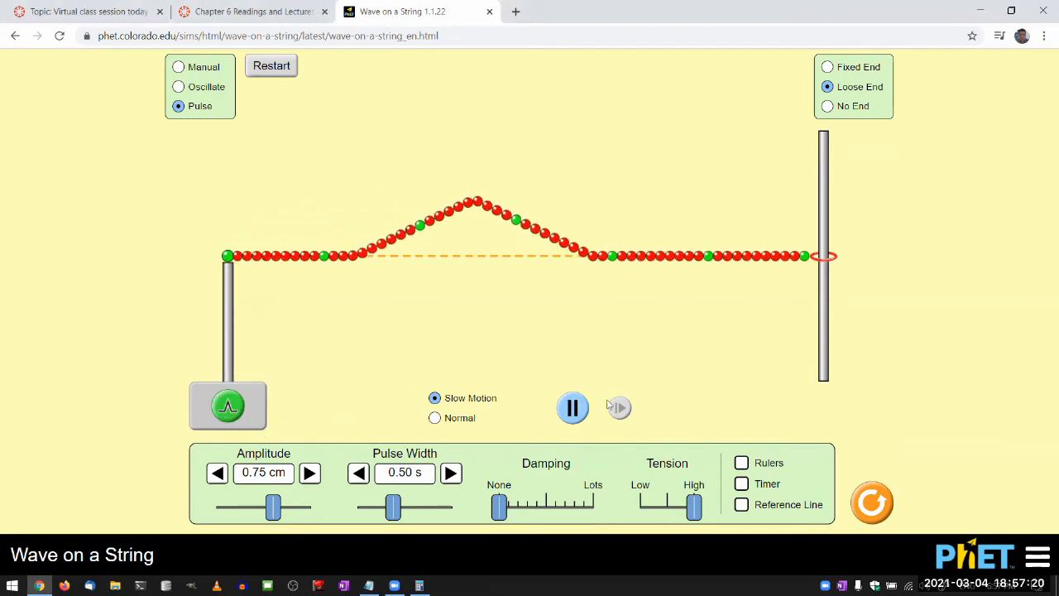
{"action": "left_click", "coordinate": [572, 407]}
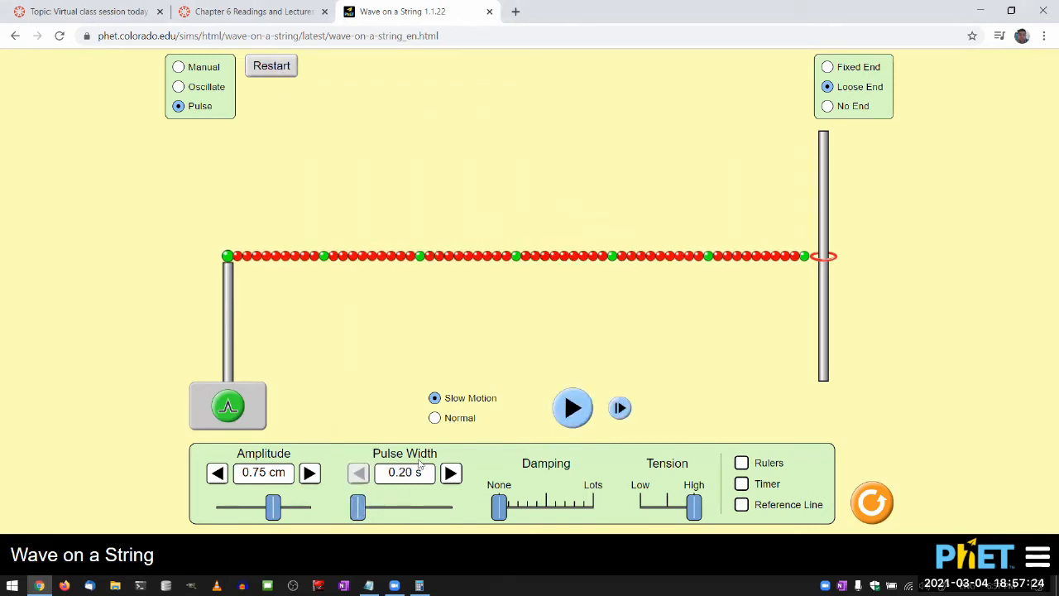
{"action": "left_click", "coordinate": [229, 405]}
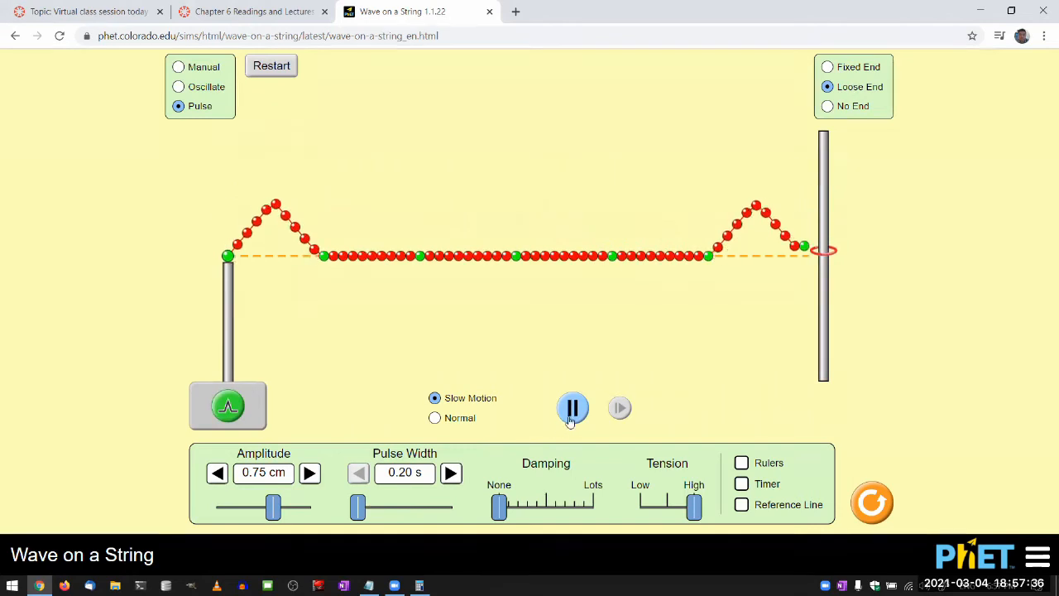
Pause with one pulse frozen near each end of the string
{"action": "left_click", "coordinate": [572, 407]}
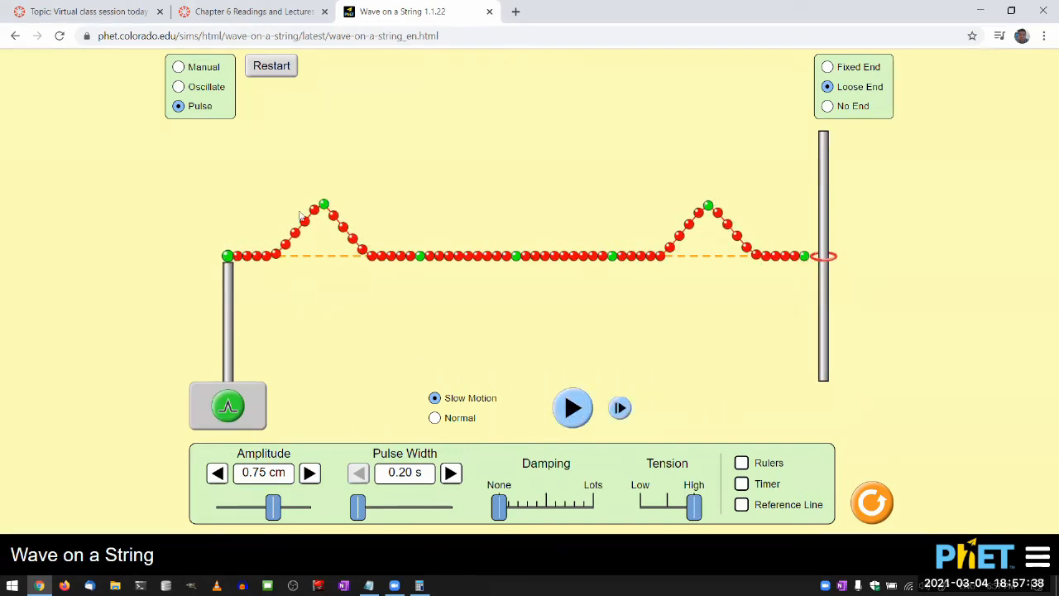
{"action": "mouse_move", "coordinate": [724, 321]}
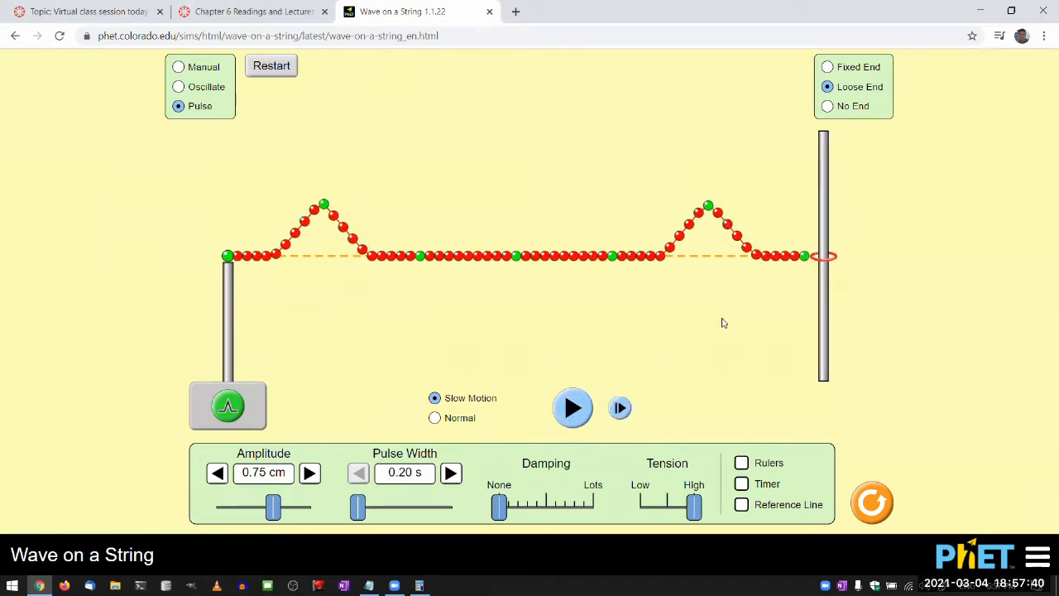
{"action": "mouse_move", "coordinate": [467, 506]}
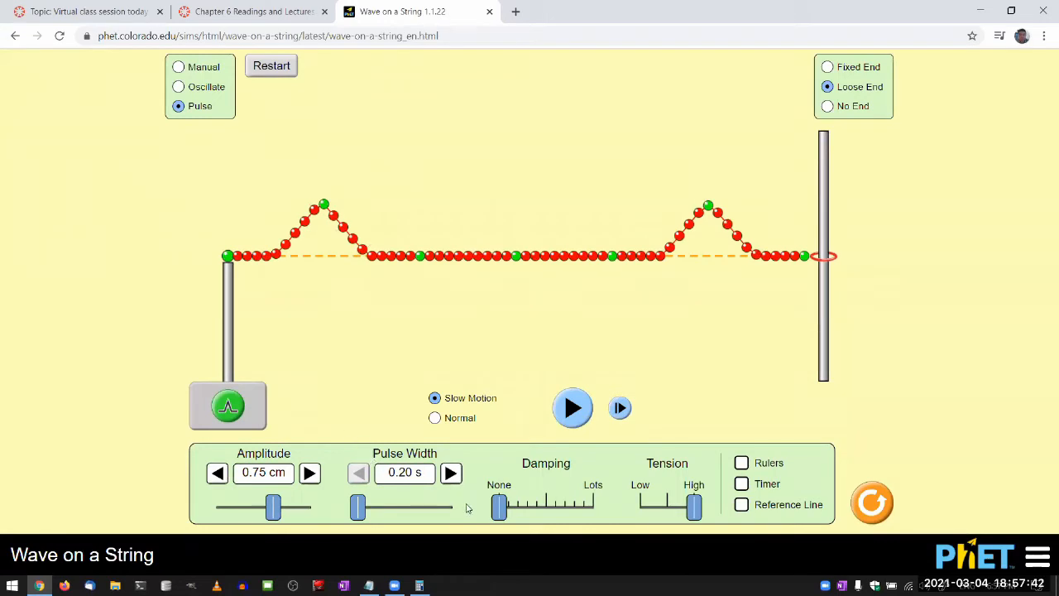
{"action": "mouse_move", "coordinate": [334, 254]}
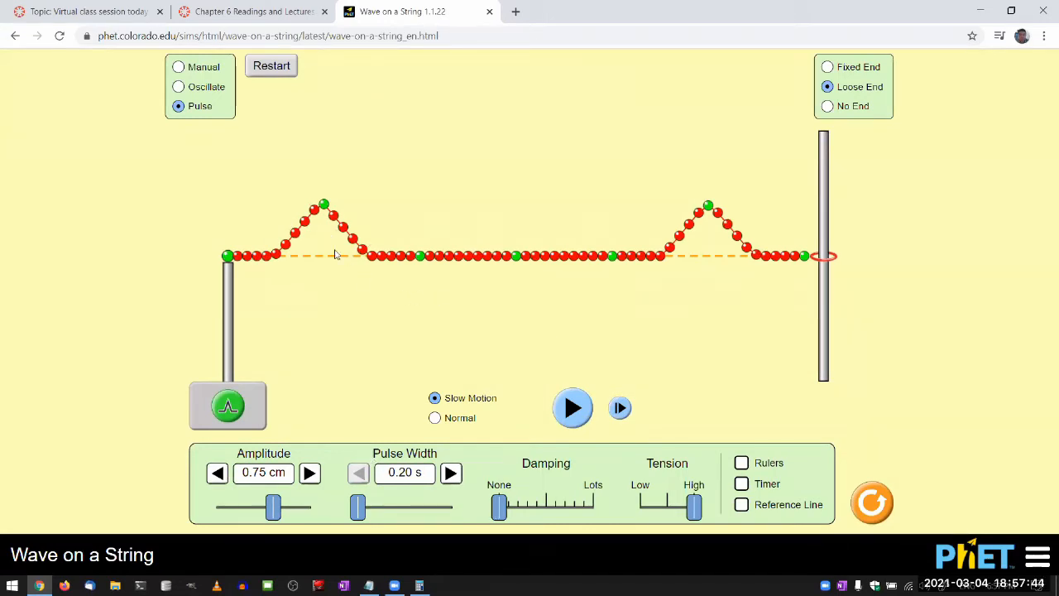
{"action": "mouse_move", "coordinate": [218, 302]}
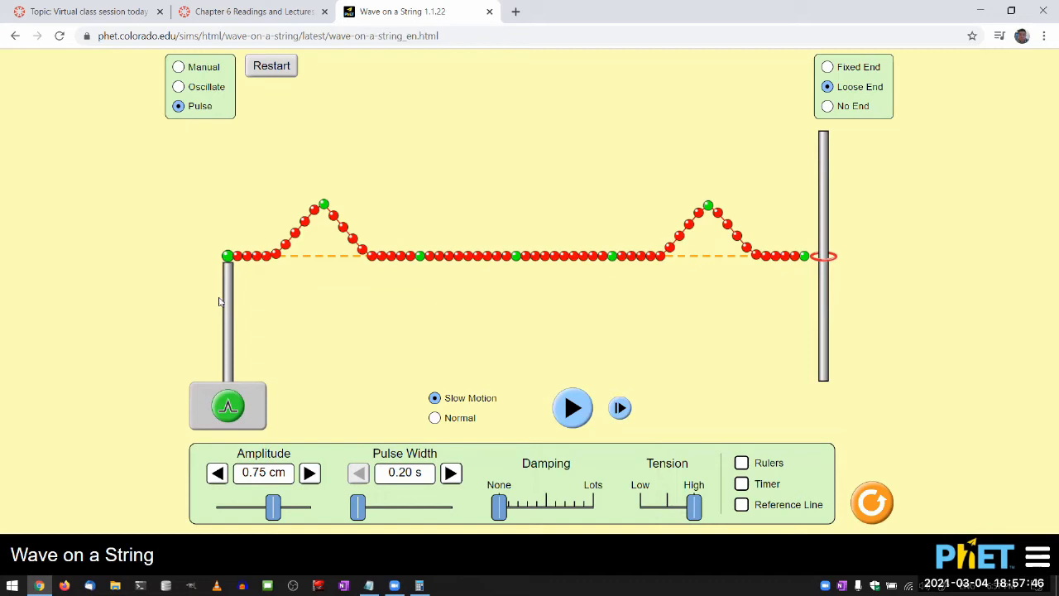
{"action": "mouse_move", "coordinate": [472, 340]}
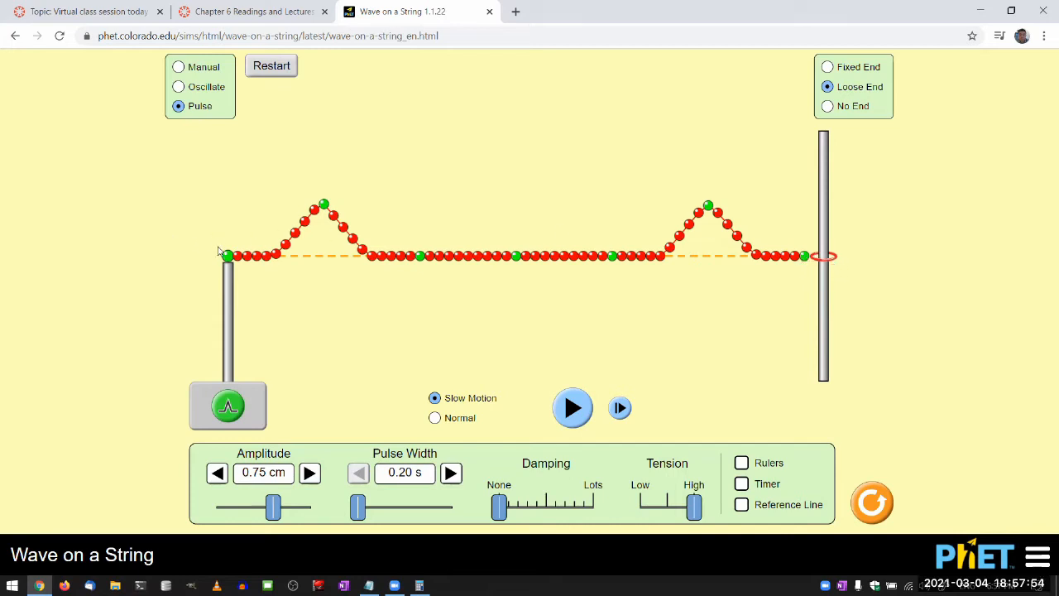
{"action": "mouse_move", "coordinate": [212, 257]}
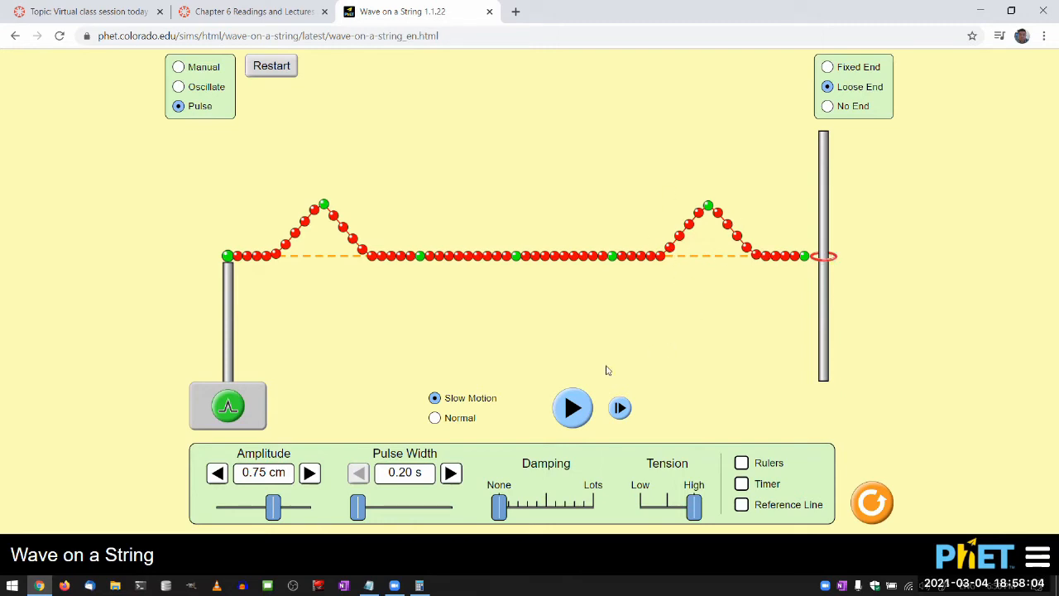
Alternate play and pause so the inverted and upright pulses close in on each other
{"action": "left_click", "coordinate": [573, 407]}
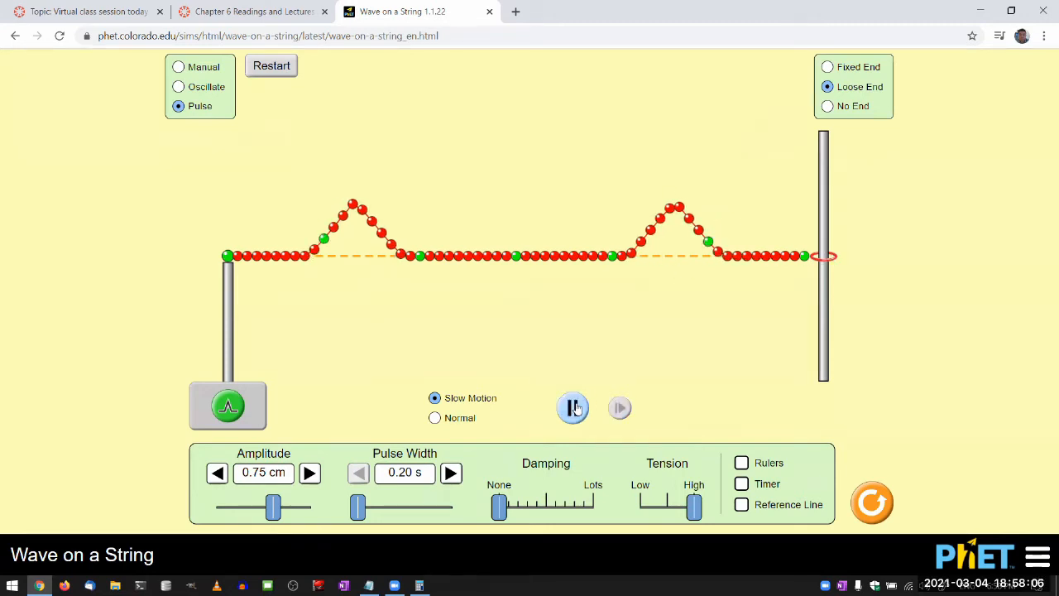
{"action": "left_click", "coordinate": [573, 407]}
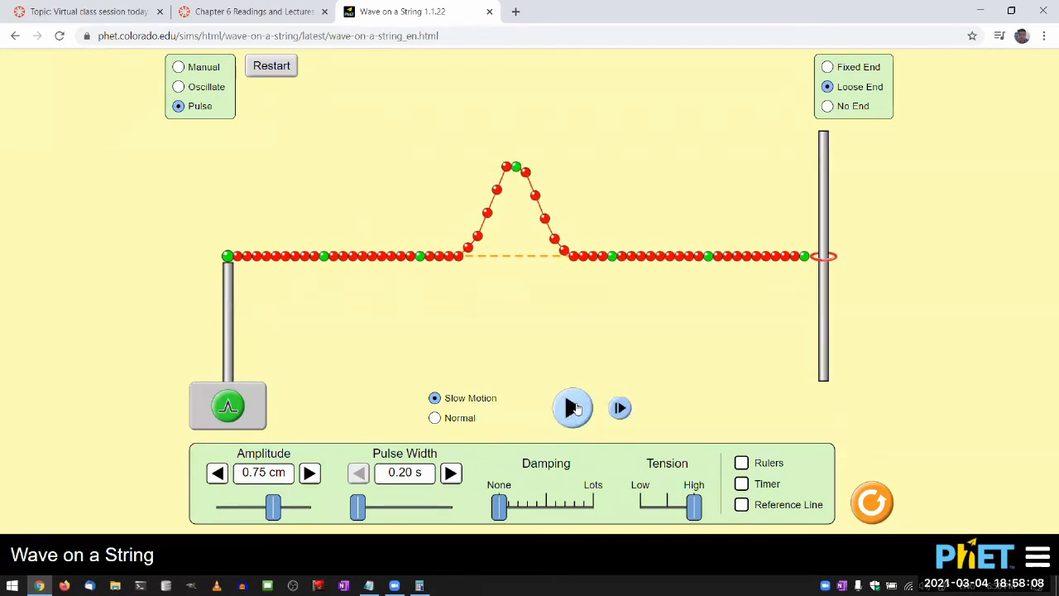
{"action": "left_click", "coordinate": [573, 407]}
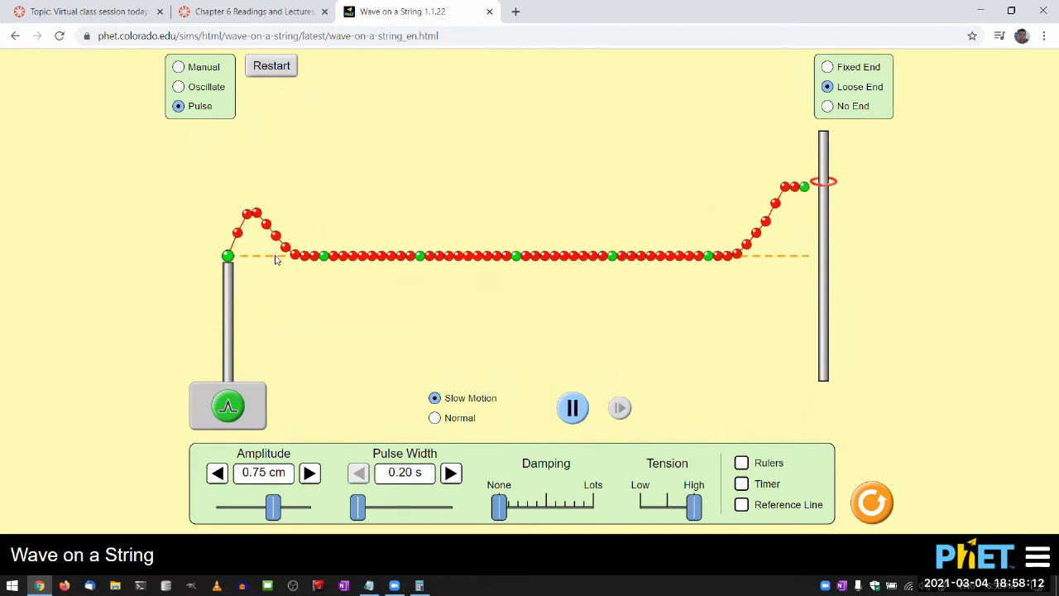
{"action": "left_click", "coordinate": [573, 407]}
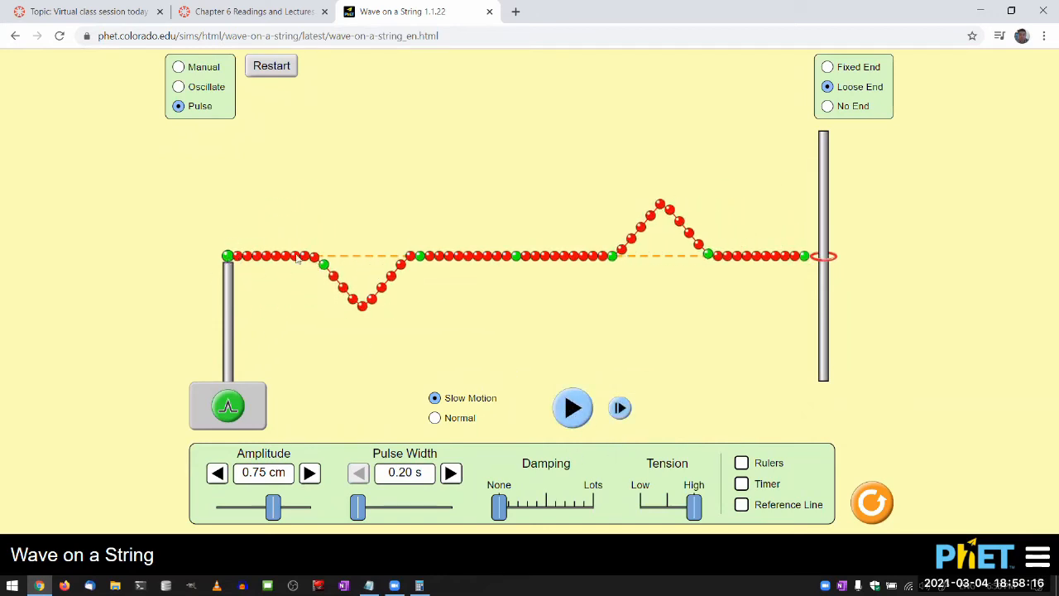
{"action": "mouse_move", "coordinate": [417, 292]}
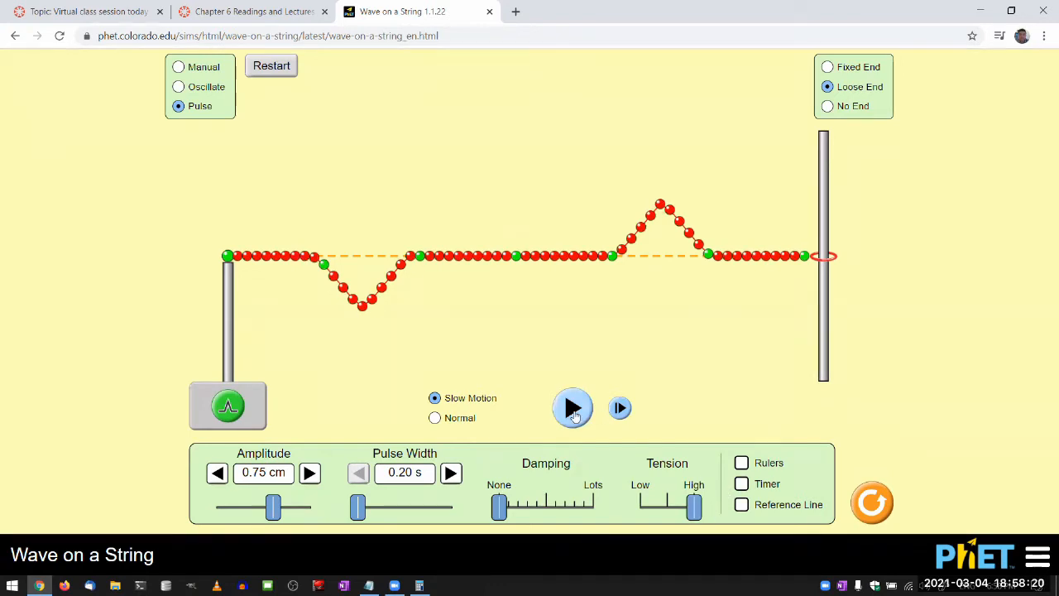
{"action": "left_click", "coordinate": [573, 407]}
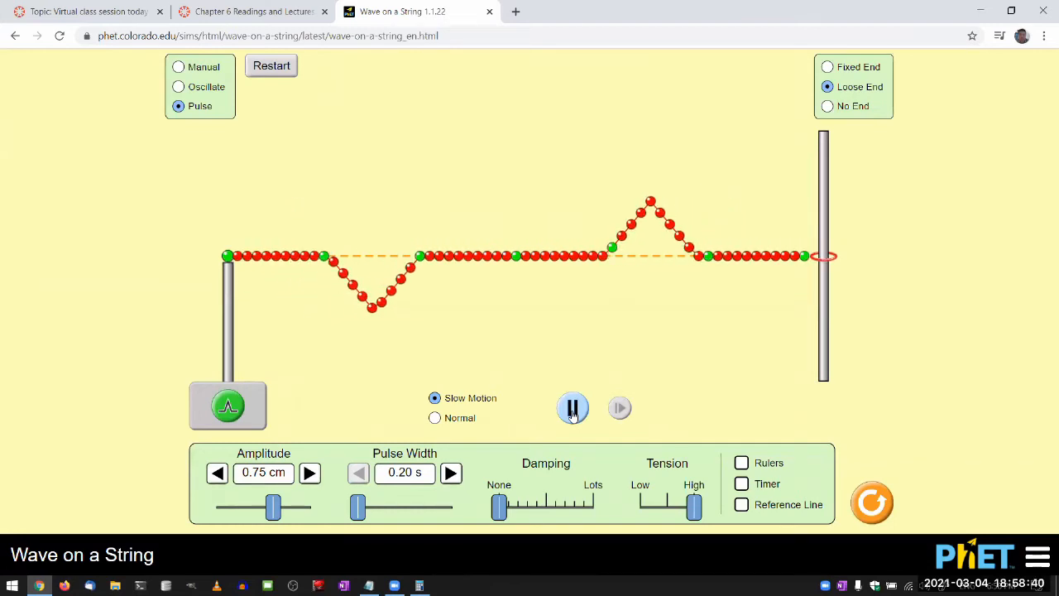
Pause the pulses just before they meet near the middle of the string
{"action": "left_click", "coordinate": [573, 408]}
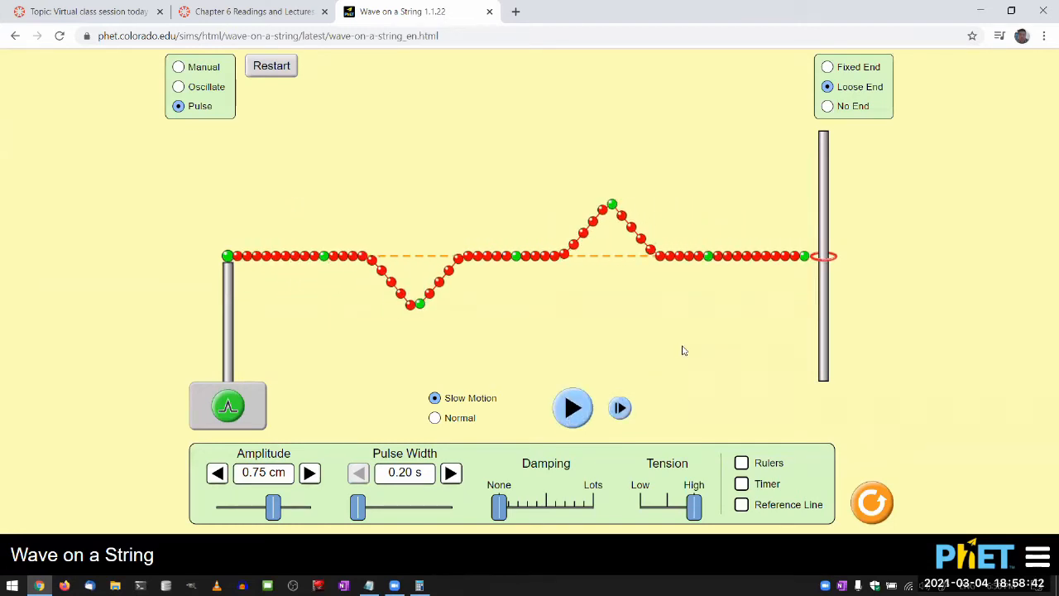
{"action": "mouse_move", "coordinate": [473, 206]}
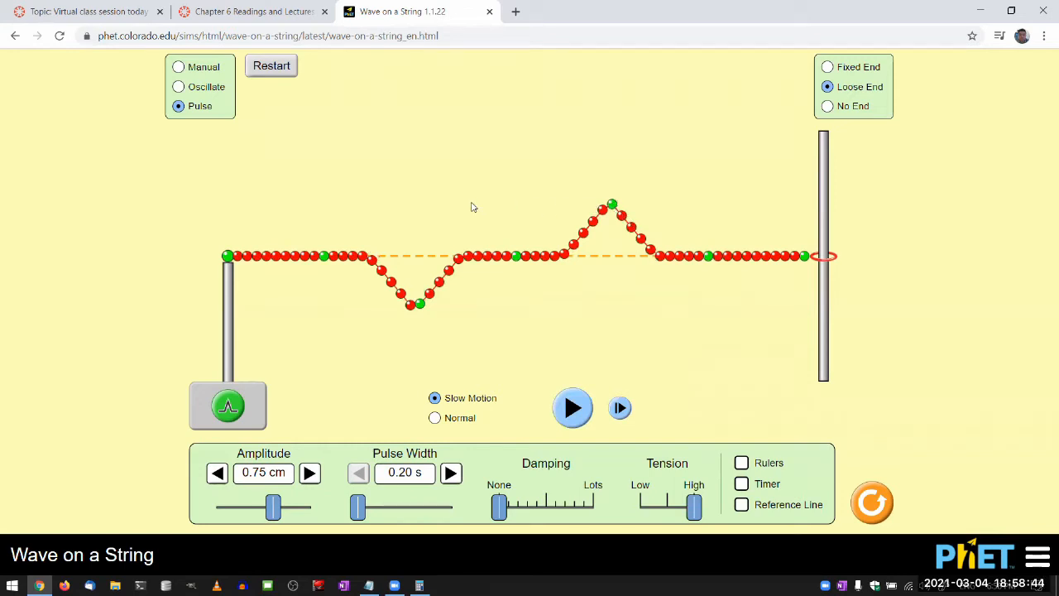
{"action": "mouse_move", "coordinate": [417, 309]}
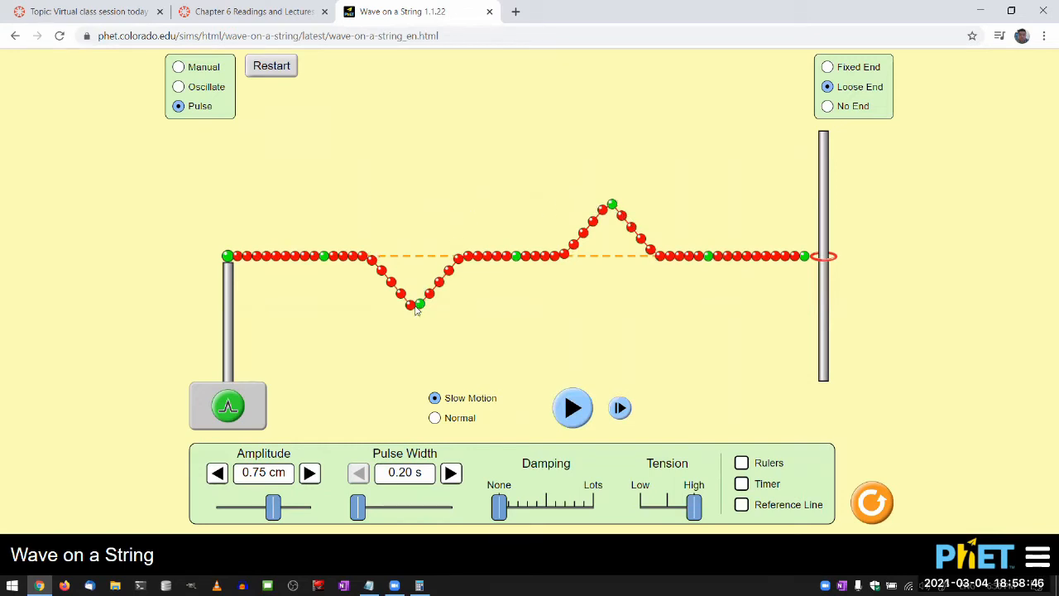
{"action": "mouse_move", "coordinate": [543, 312]}
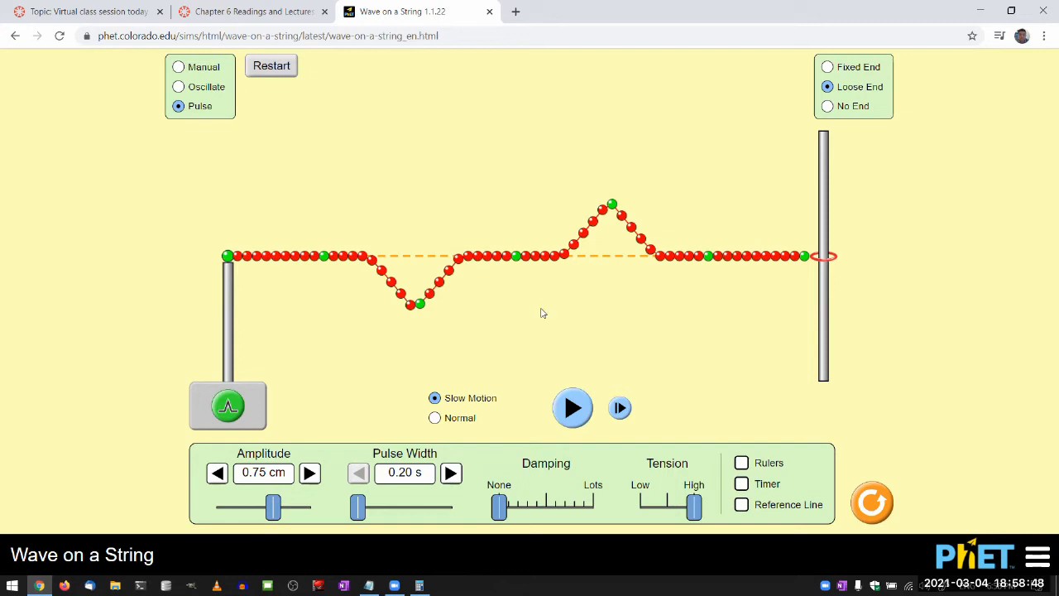
{"action": "mouse_move", "coordinate": [612, 278]}
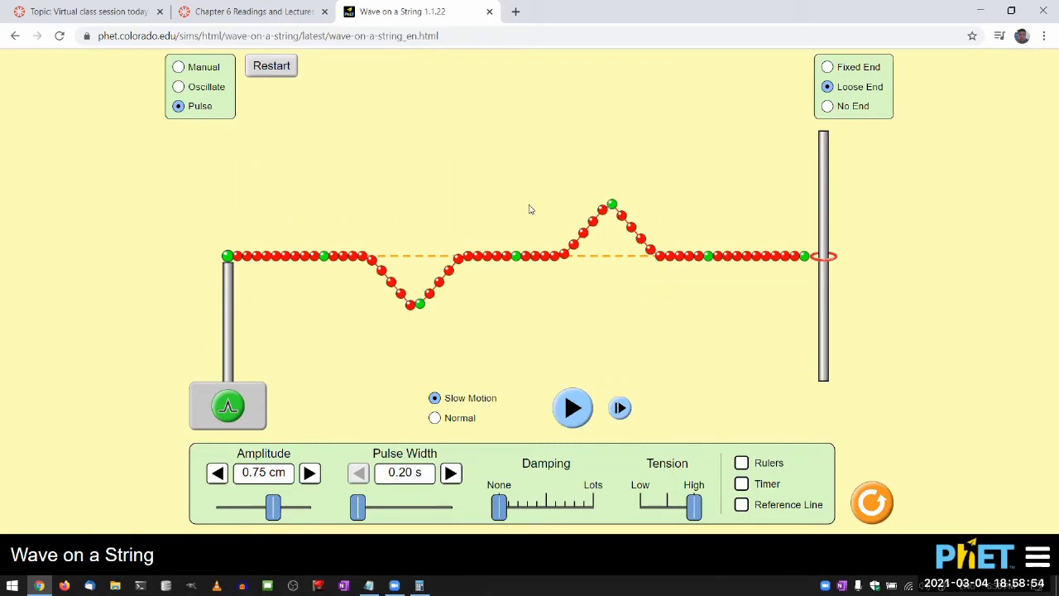
{"action": "mouse_move", "coordinate": [508, 318]}
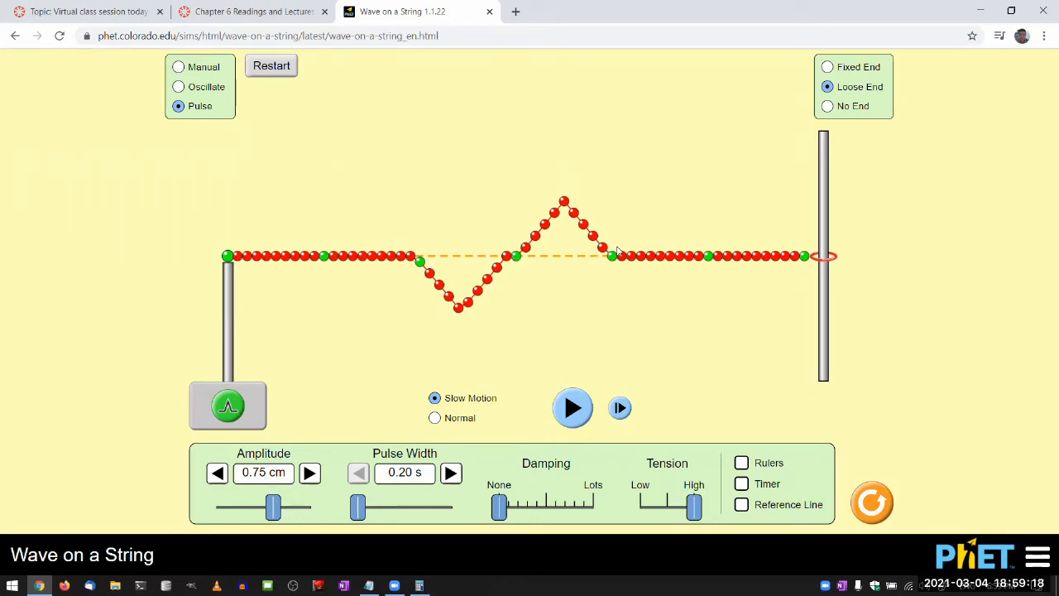
{"action": "mouse_move", "coordinate": [540, 268]}
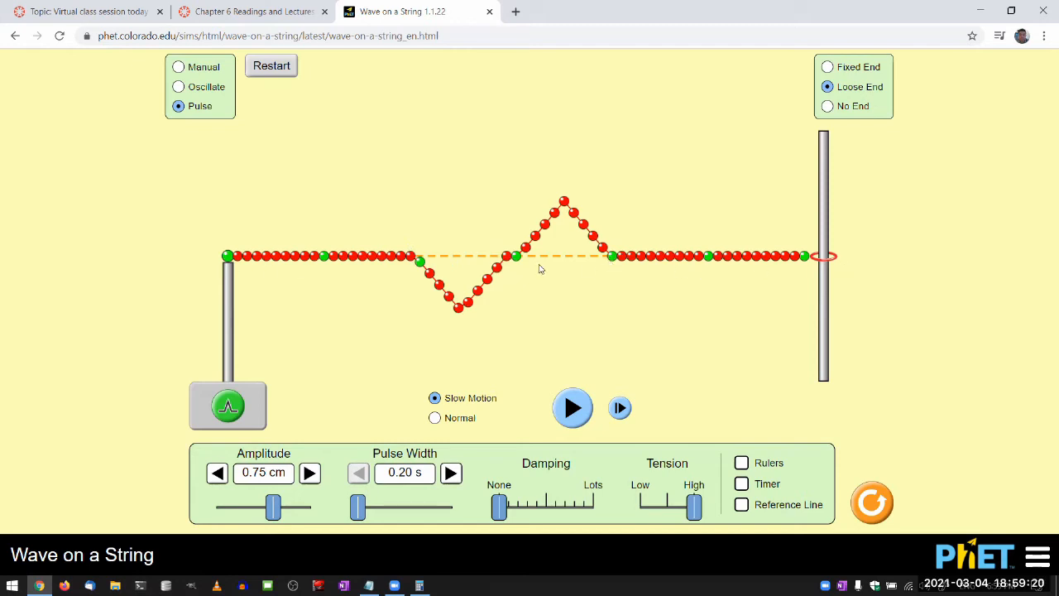
{"action": "mouse_move", "coordinate": [619, 407]}
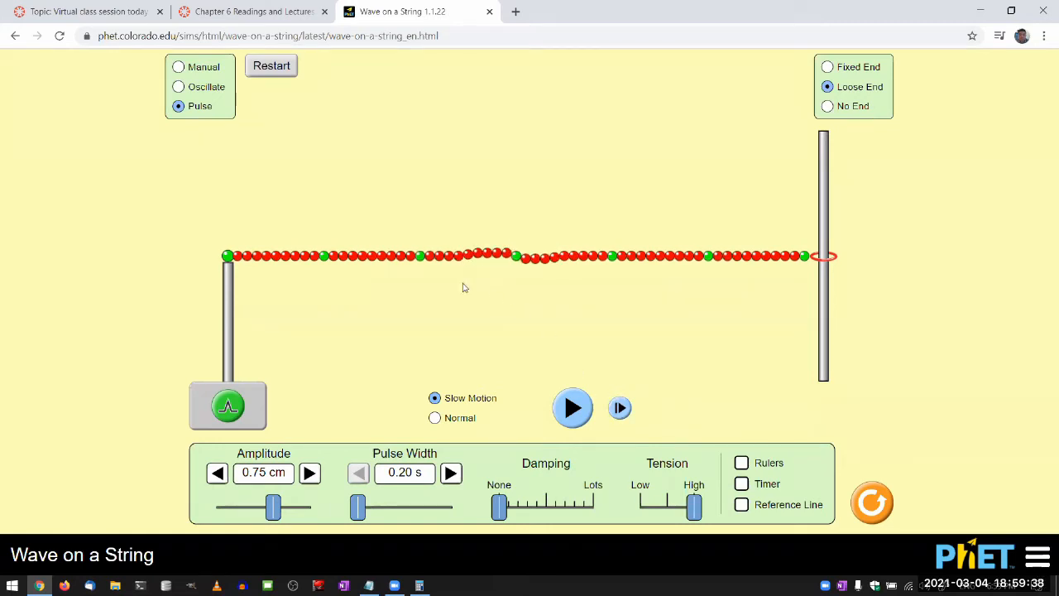
{"action": "mouse_move", "coordinate": [492, 167]}
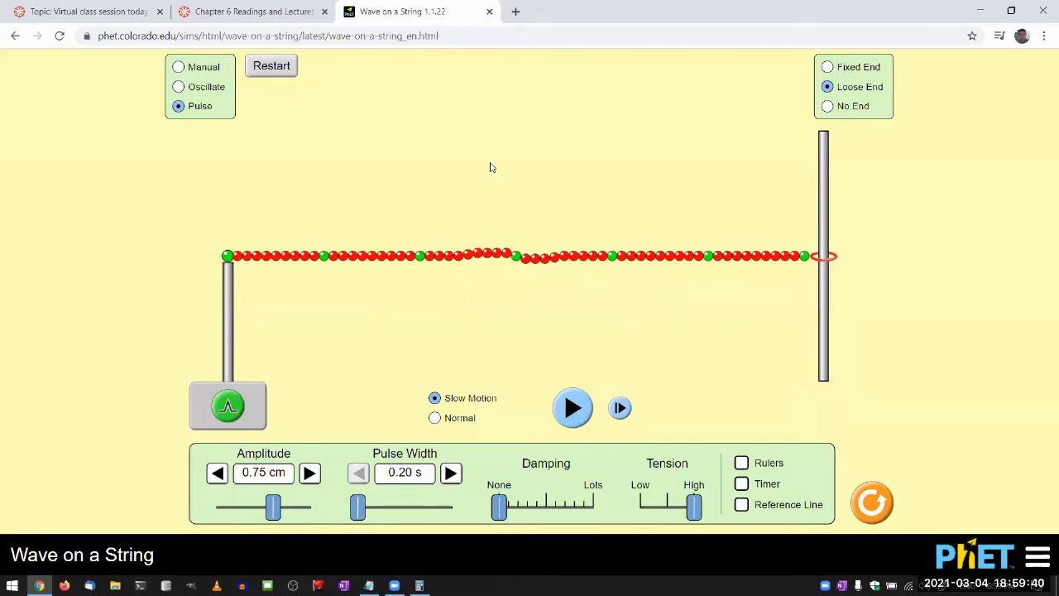
{"action": "mouse_move", "coordinate": [420, 231]}
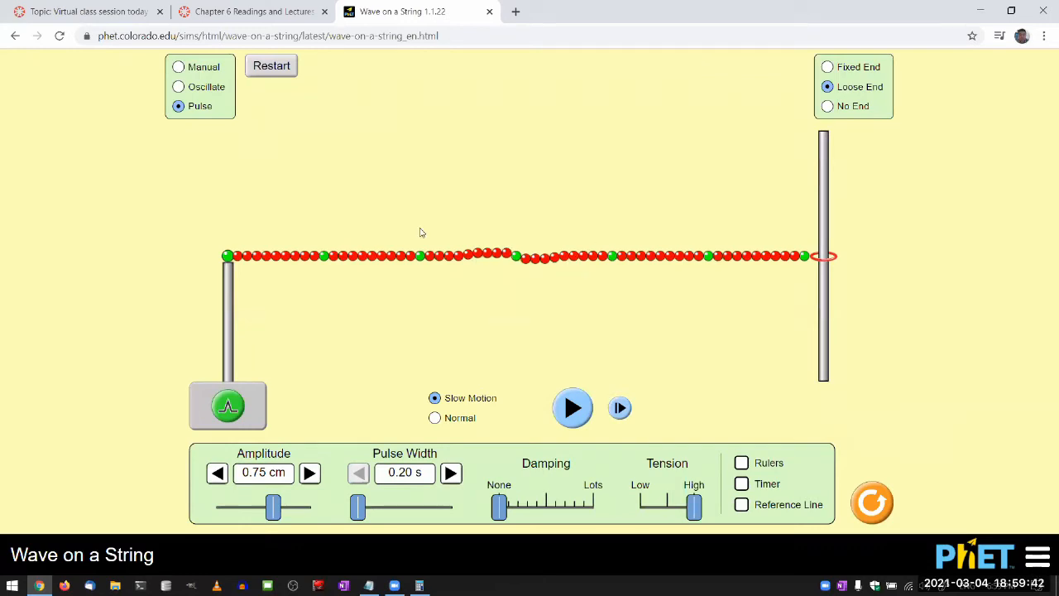
{"action": "mouse_move", "coordinate": [467, 261]}
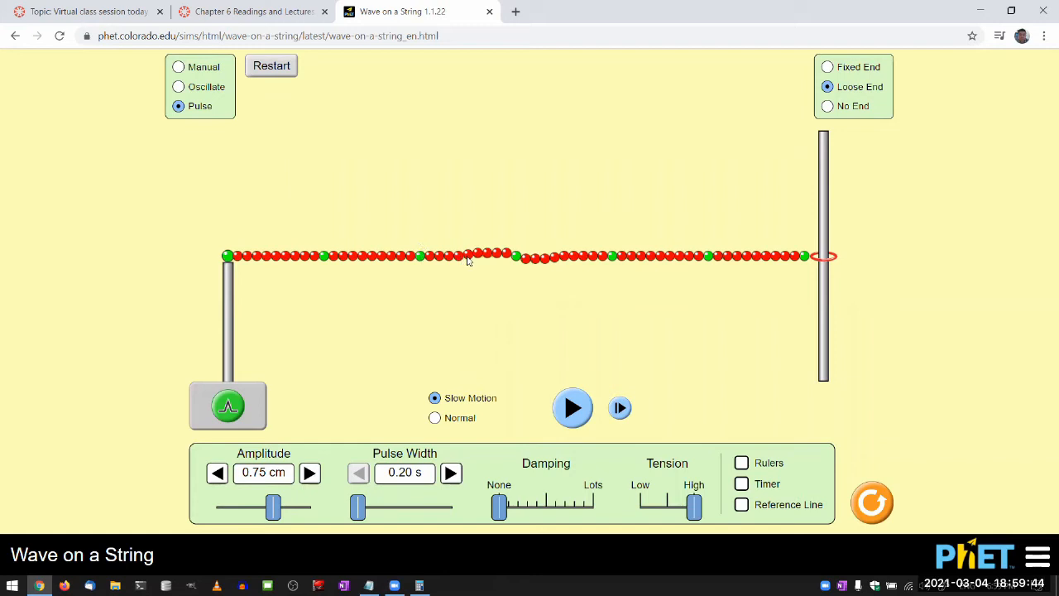
{"action": "mouse_move", "coordinate": [440, 283]}
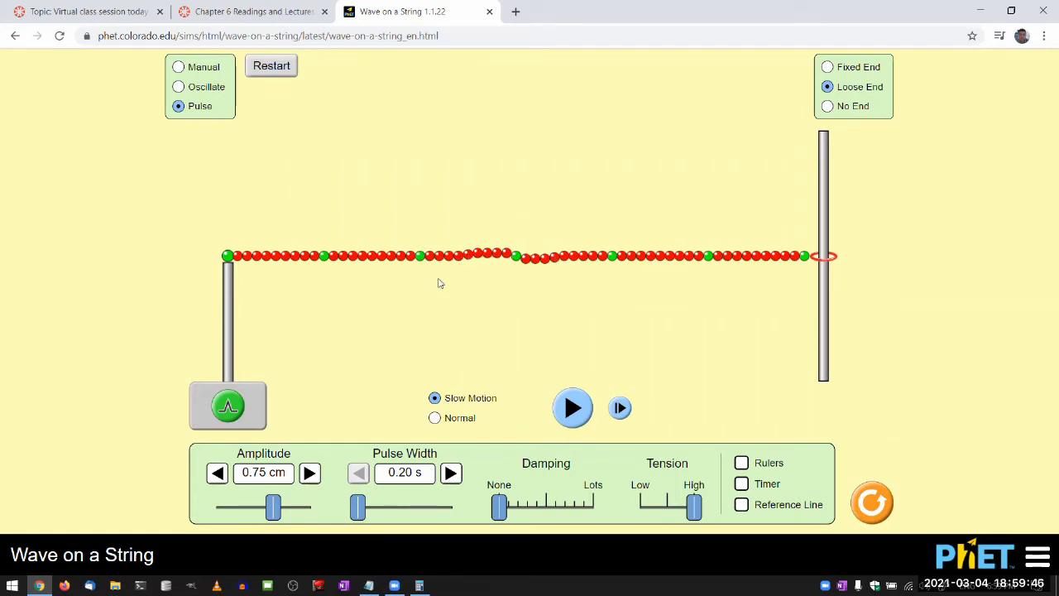
{"action": "mouse_move", "coordinate": [467, 263]}
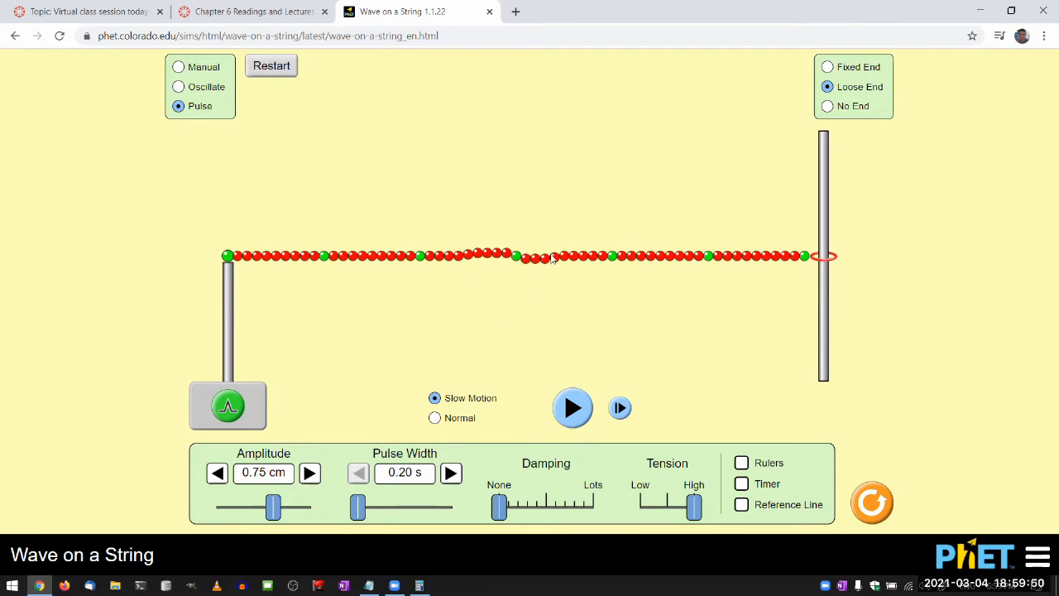
{"action": "mouse_move", "coordinate": [556, 324]}
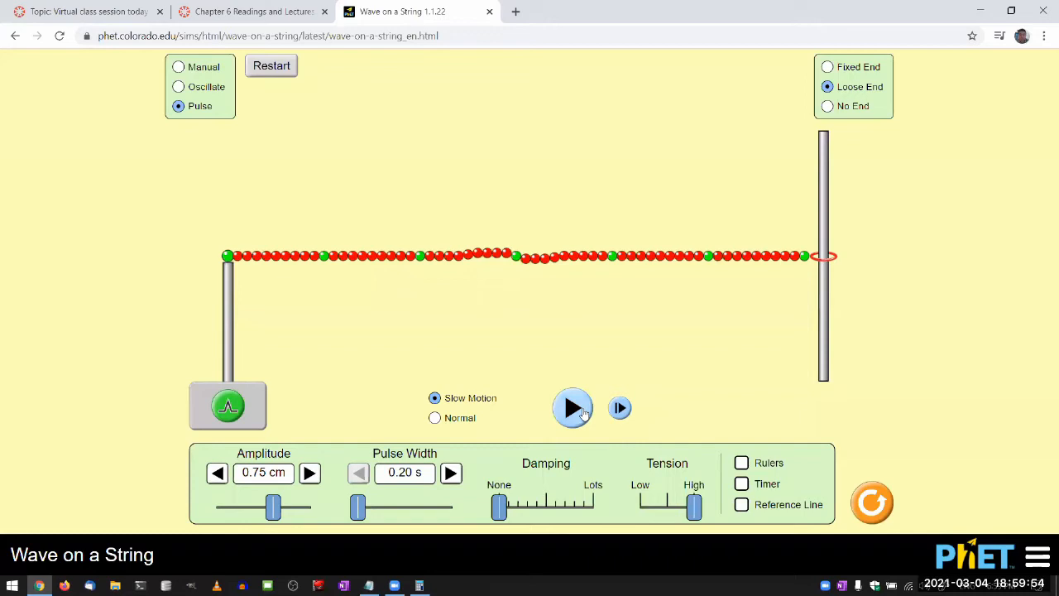
Let the pulses pass through each other, then freeze them moving apart
{"action": "left_click", "coordinate": [572, 408]}
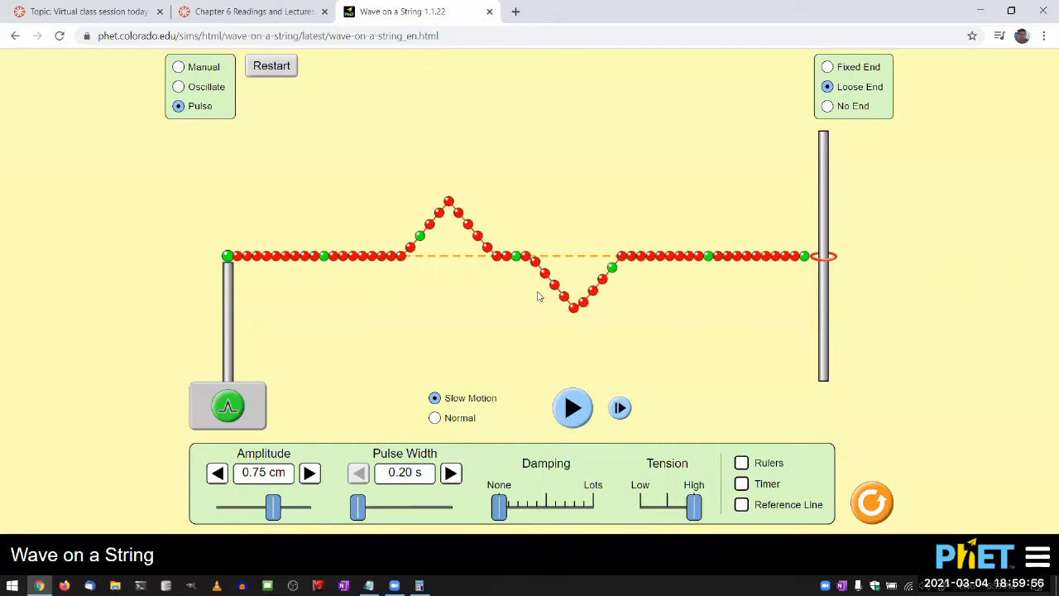
{"action": "left_click", "coordinate": [573, 407]}
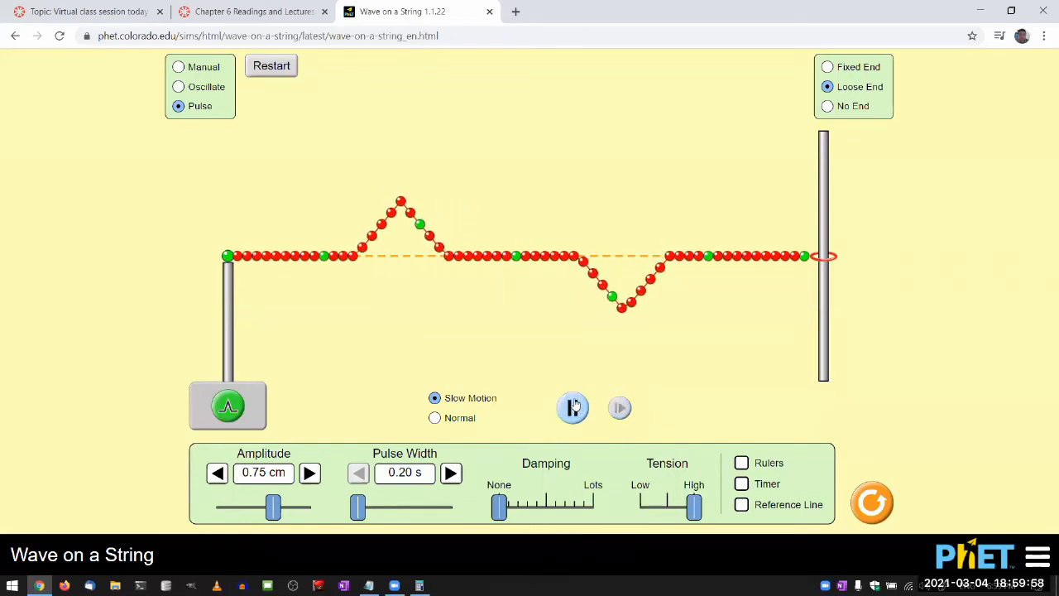
{"action": "left_click", "coordinate": [572, 407]}
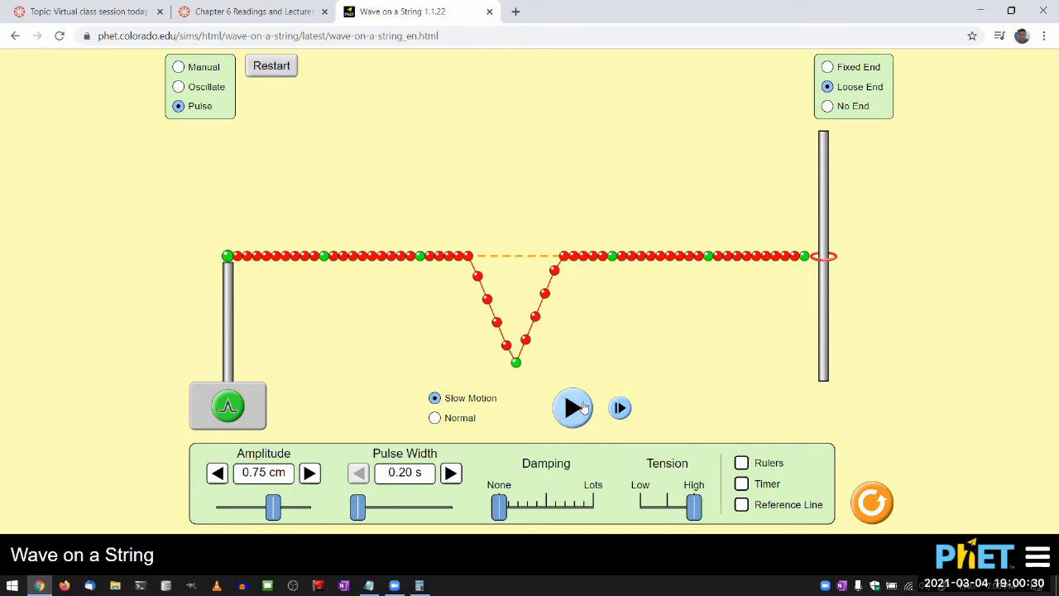
Play and pause until the reflected pulses approach each other near the middle
{"action": "left_click", "coordinate": [573, 407]}
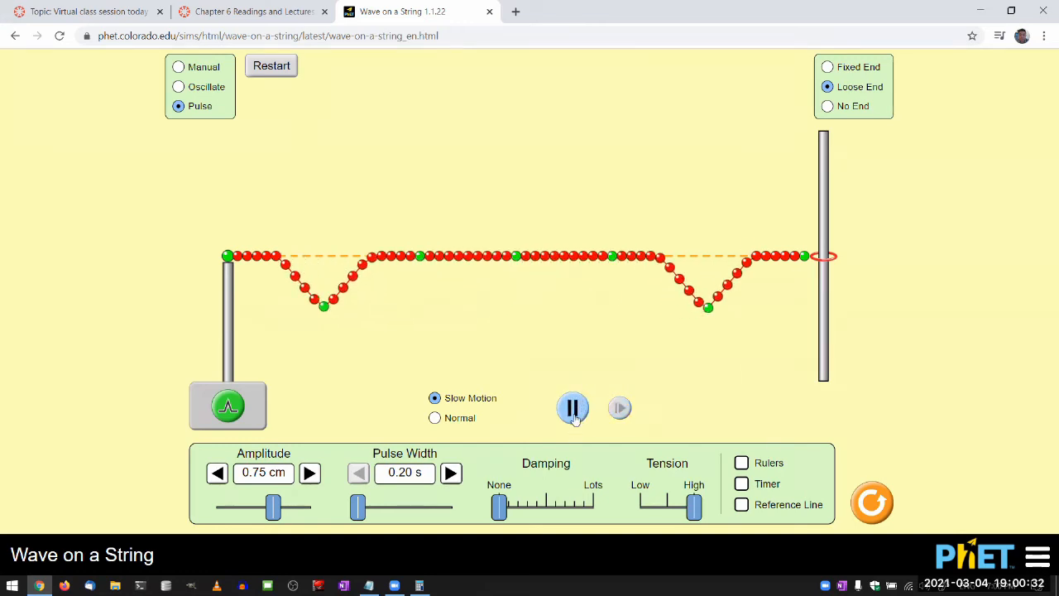
{"action": "left_click", "coordinate": [572, 407]}
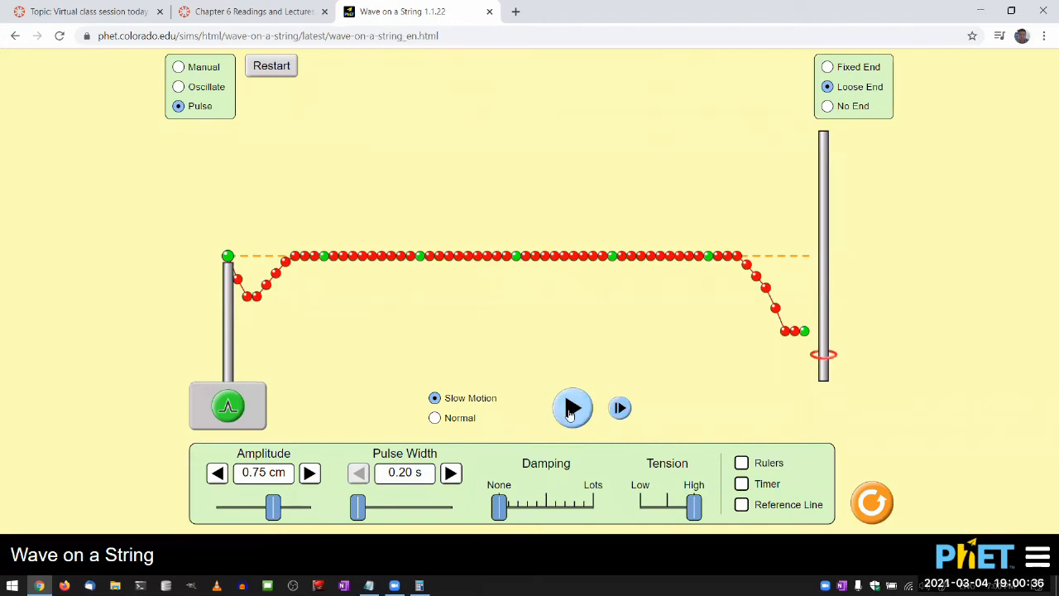
{"action": "left_click", "coordinate": [572, 407]}
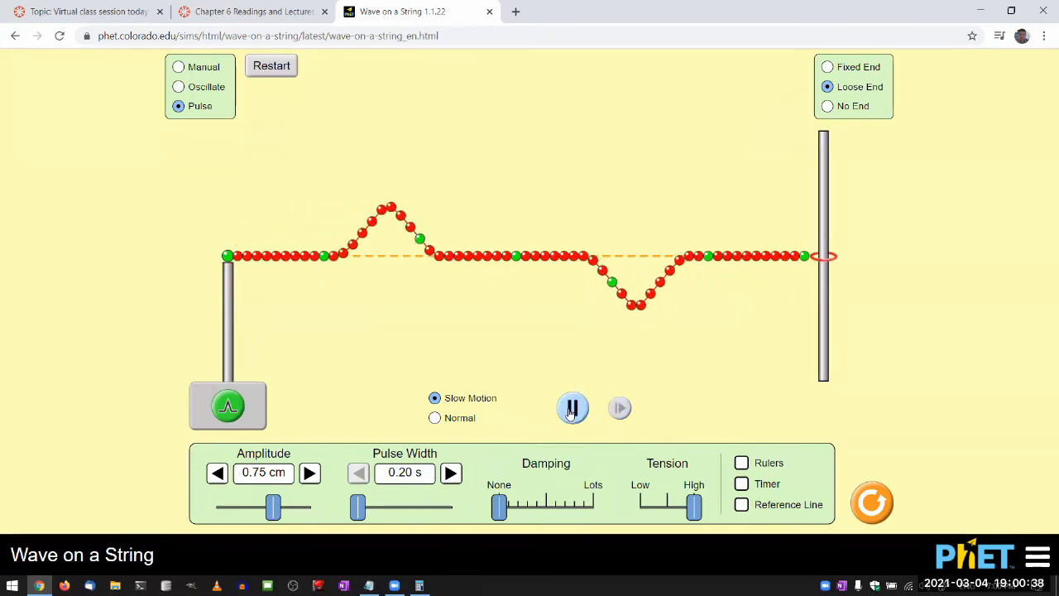
{"action": "left_click", "coordinate": [573, 407]}
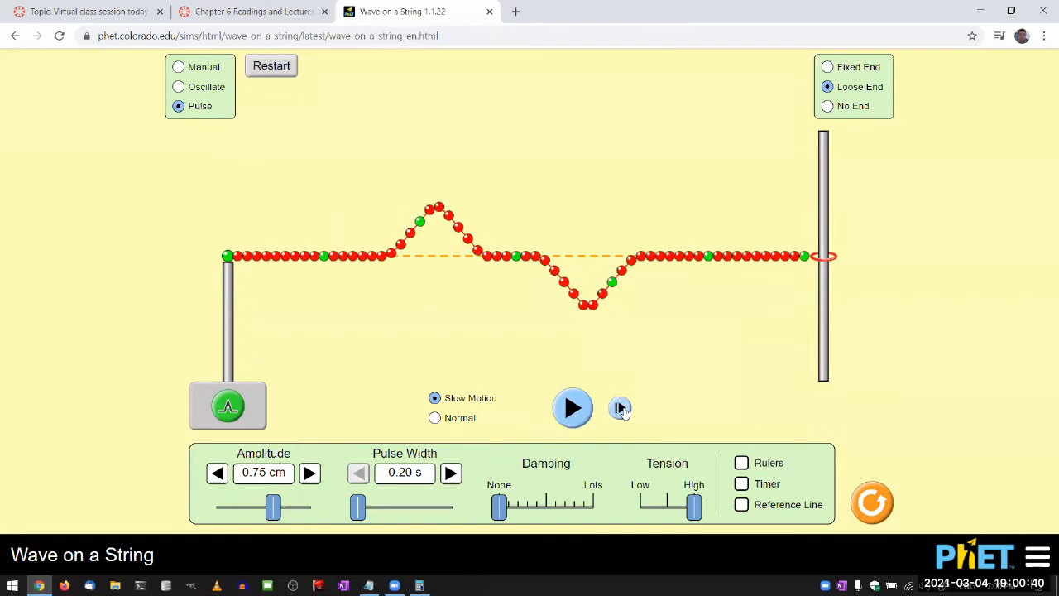
{"action": "mouse_move", "coordinate": [472, 361]}
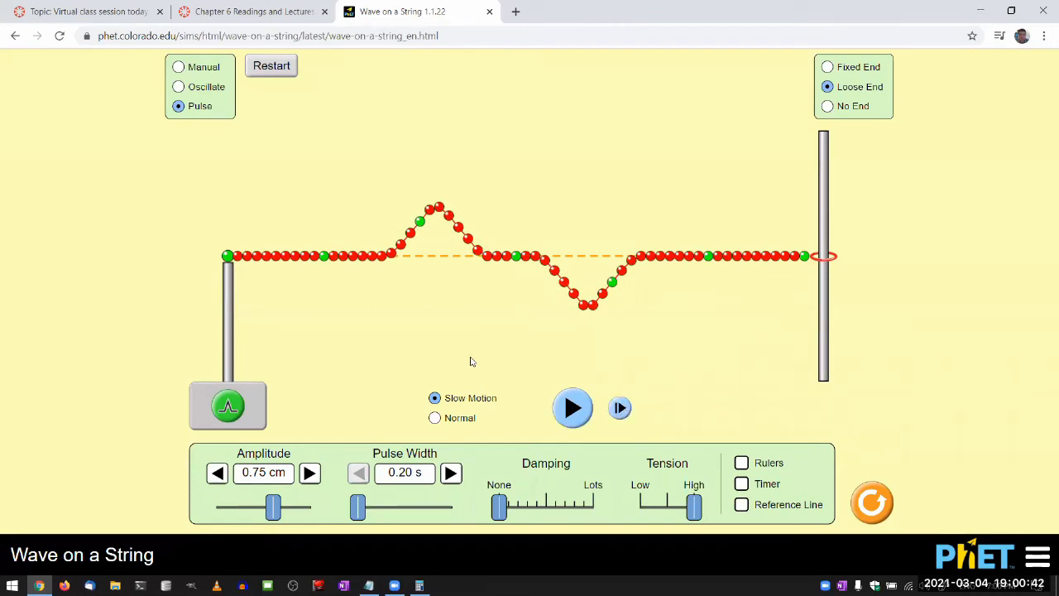
{"action": "mouse_move", "coordinate": [470, 220]}
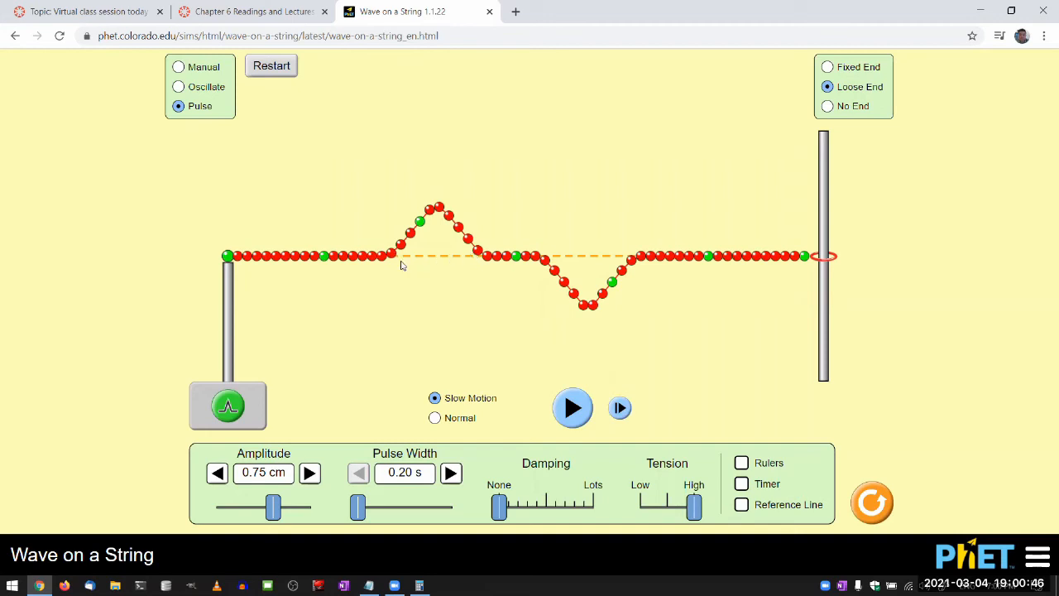
{"action": "mouse_move", "coordinate": [421, 250]}
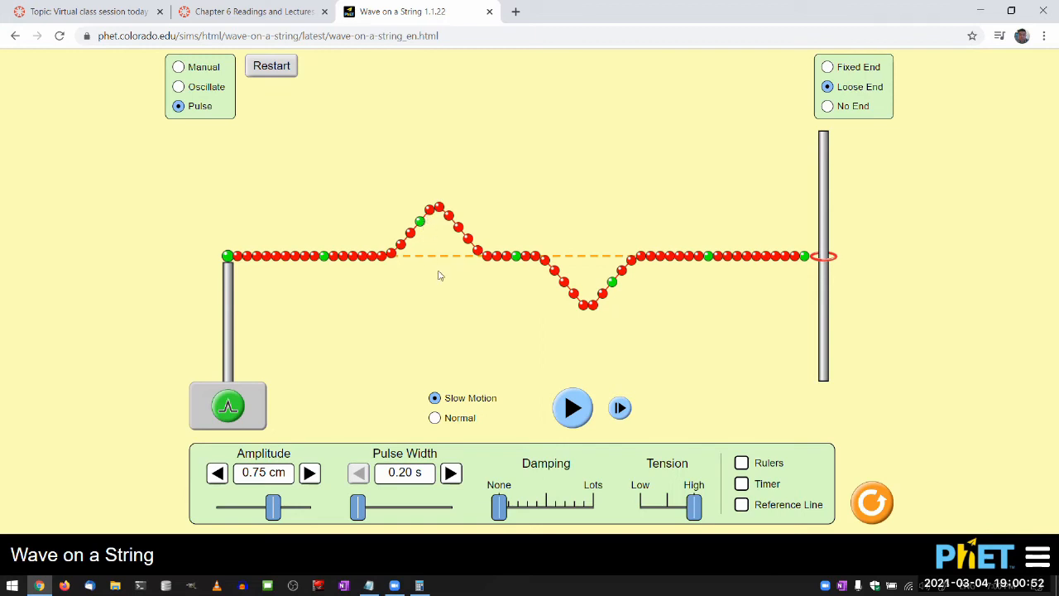
{"action": "mouse_move", "coordinate": [416, 255]}
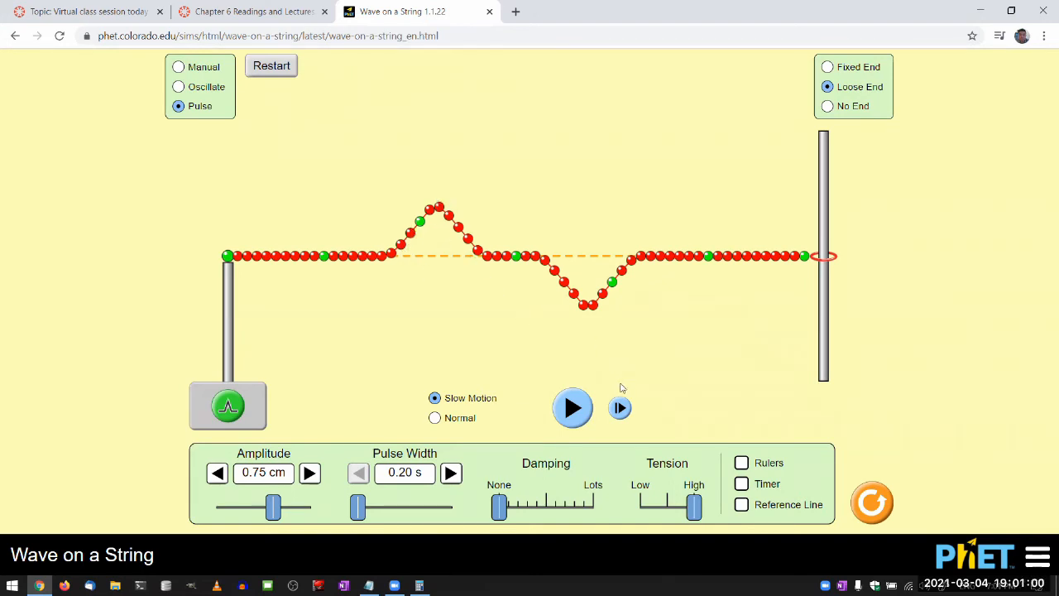
Step the pulses forward until they overlap and the string looks almost flat
{"action": "left_click", "coordinate": [619, 407]}
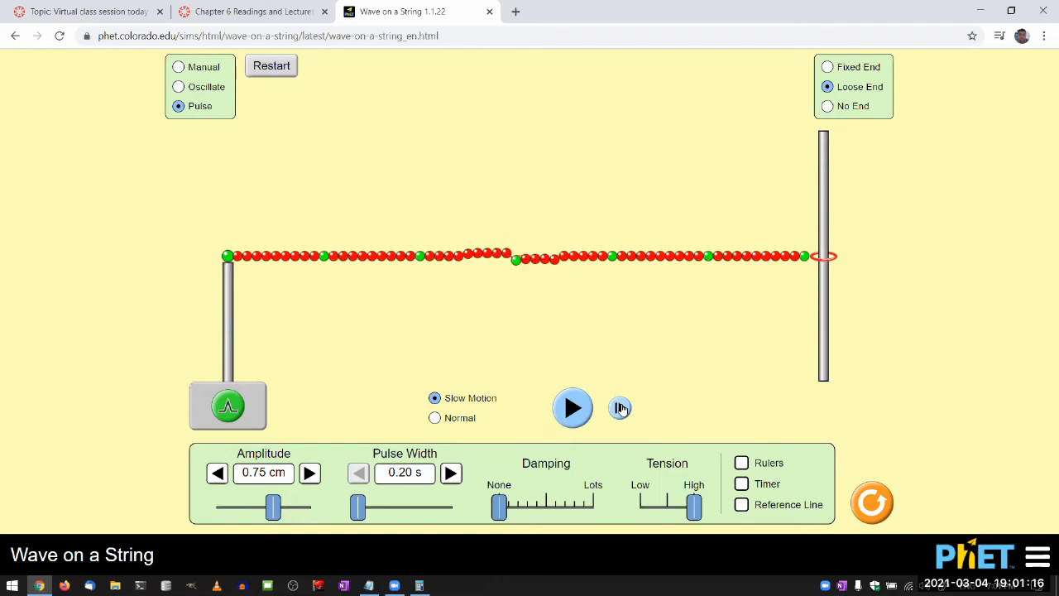
{"action": "left_click", "coordinate": [619, 407]}
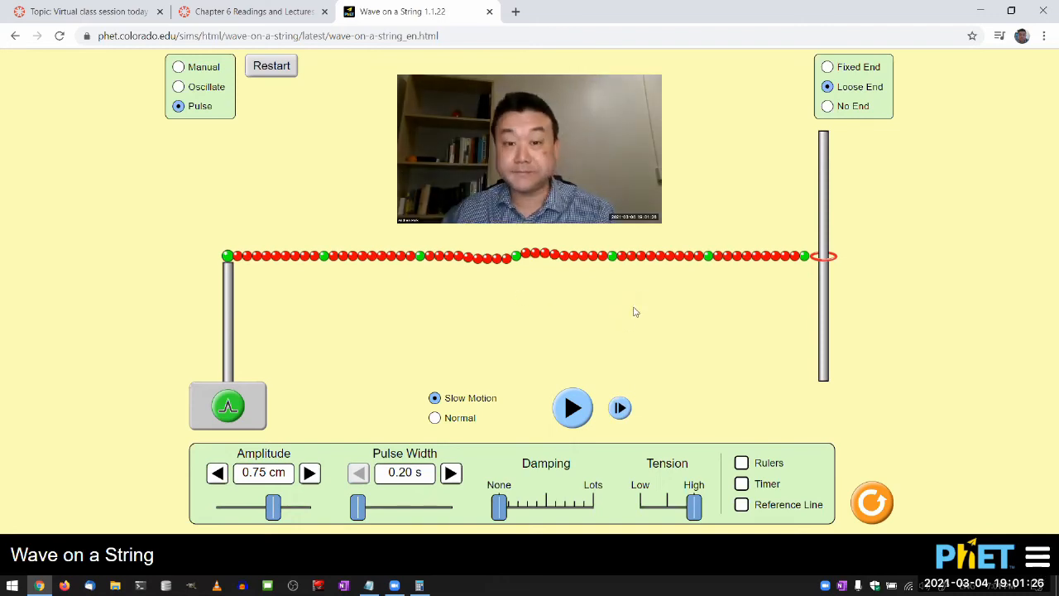
{"action": "mouse_move", "coordinate": [635, 355]}
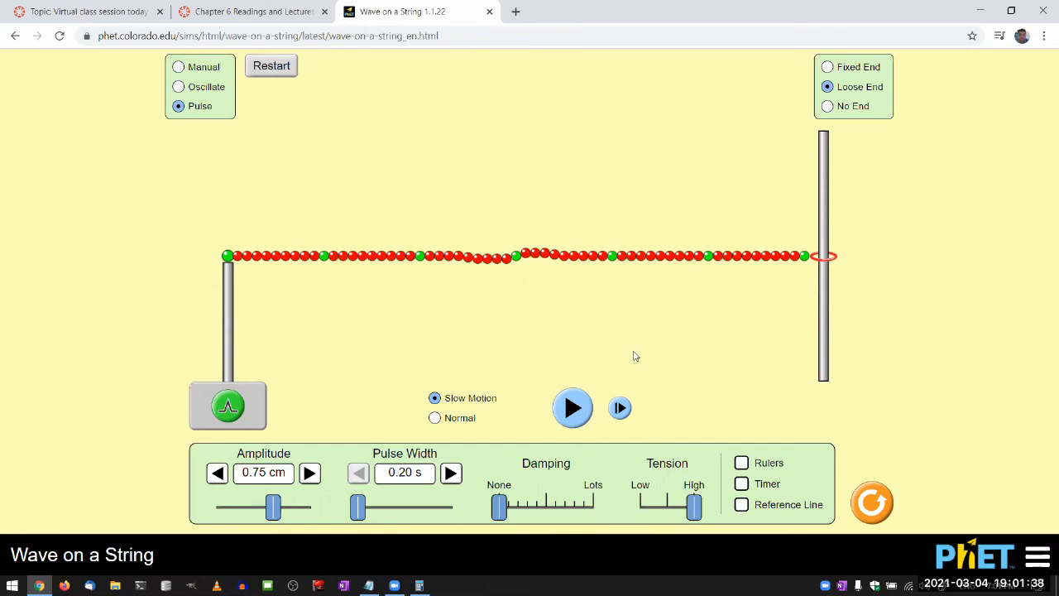
{"action": "mouse_move", "coordinate": [468, 324]}
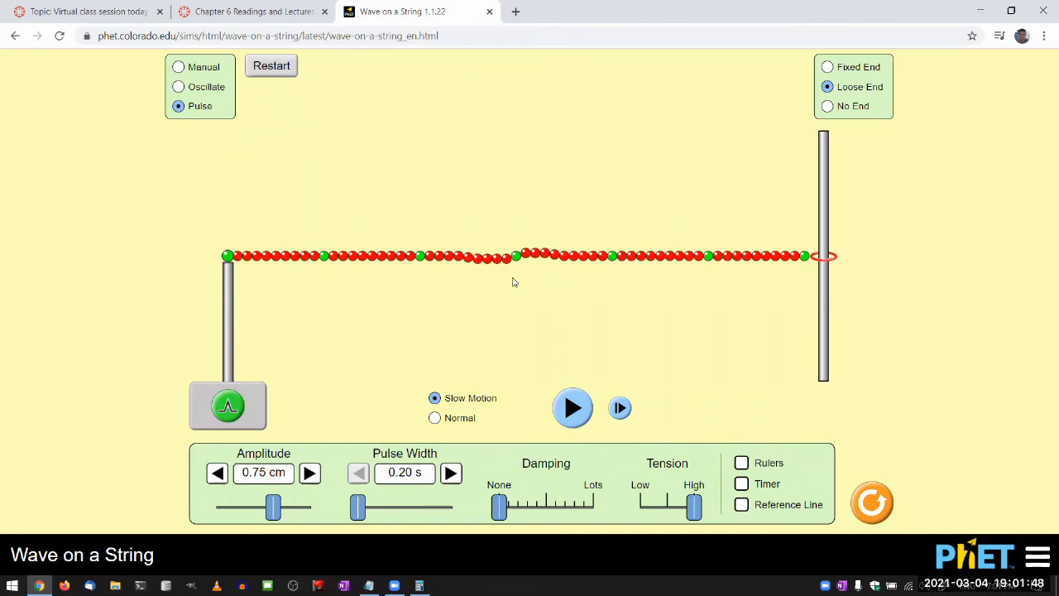
{"action": "mouse_move", "coordinate": [481, 335]}
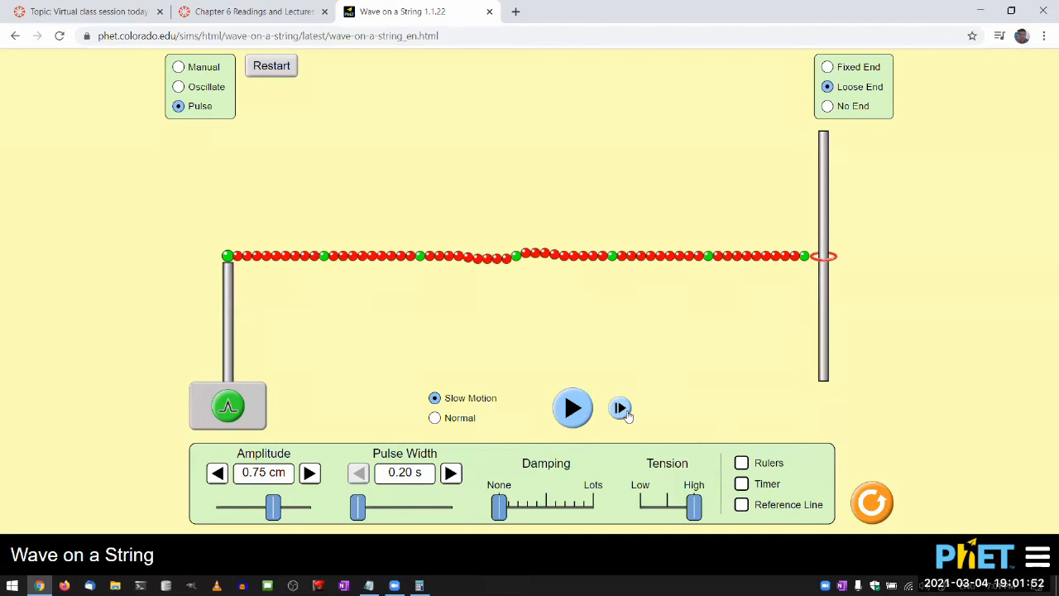
Step the pulses out of the overlap, then run them continuously toward opposite ends
{"action": "left_click", "coordinate": [619, 407]}
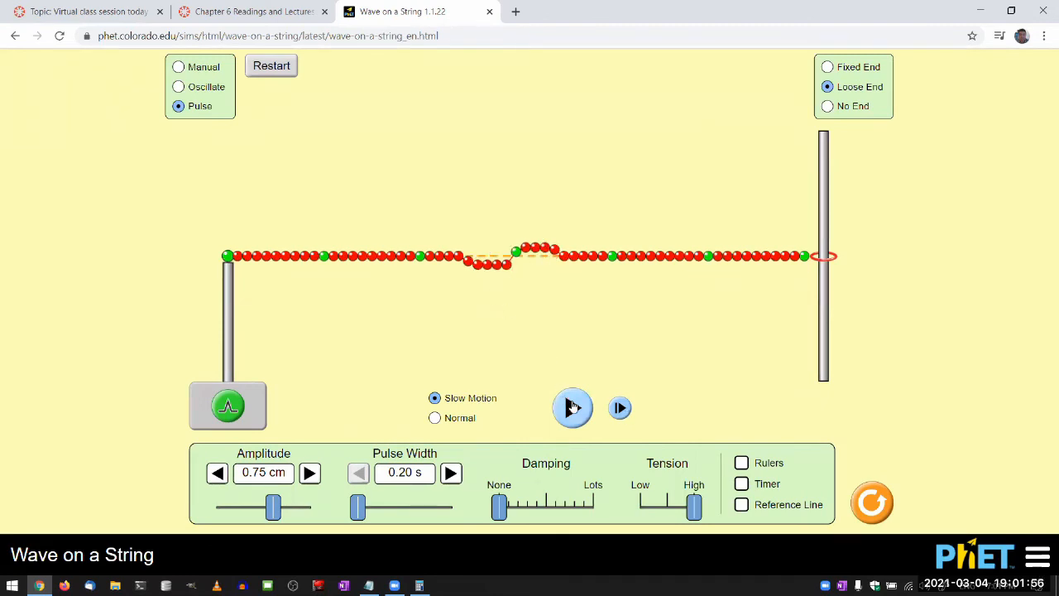
{"action": "left_click", "coordinate": [573, 407]}
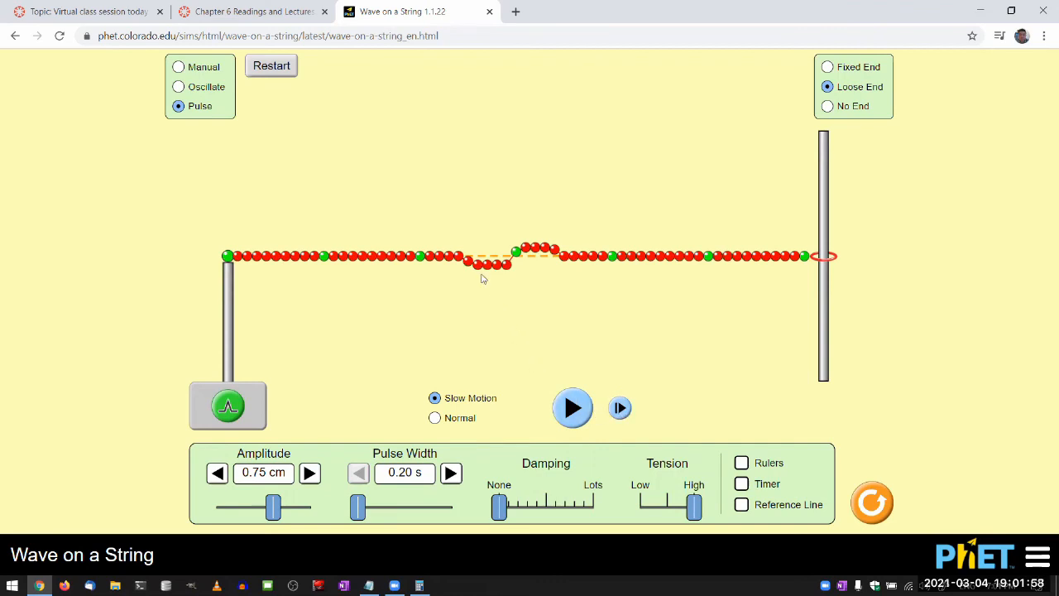
{"action": "mouse_move", "coordinate": [503, 285]}
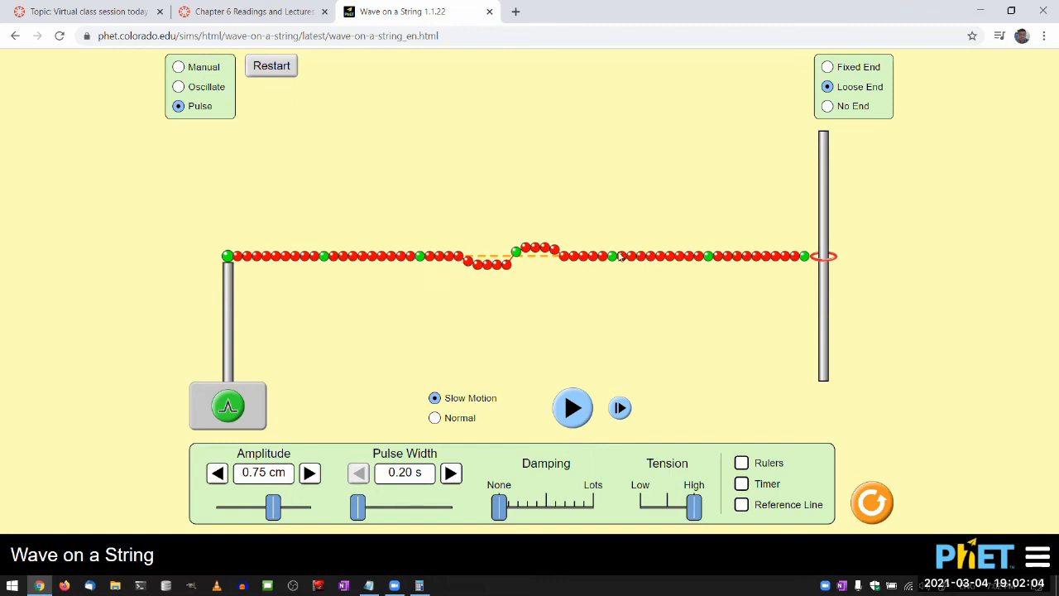
{"action": "mouse_move", "coordinate": [440, 232]}
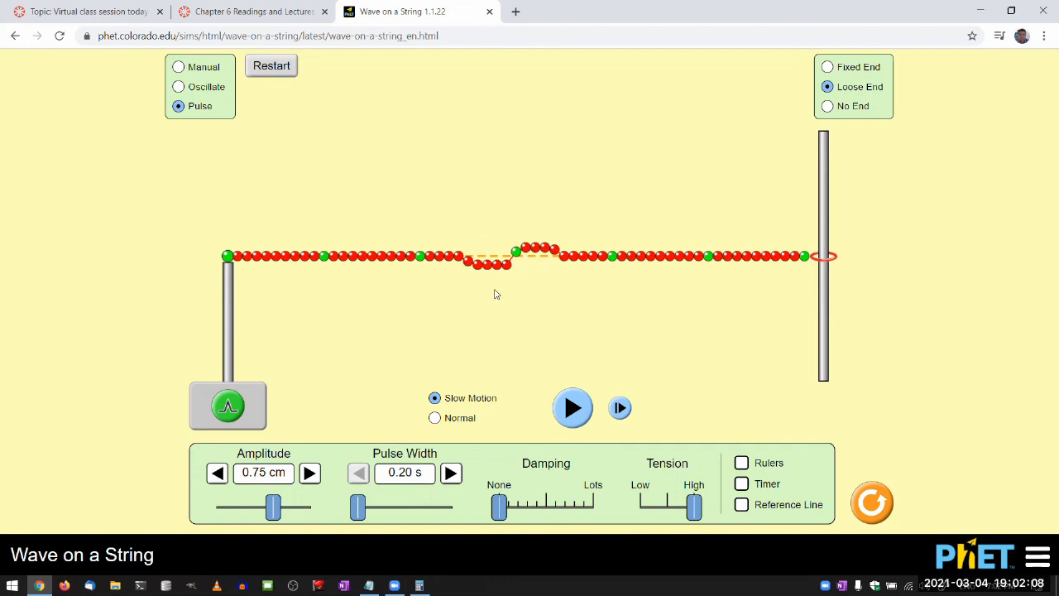
{"action": "left_click", "coordinate": [572, 407]}
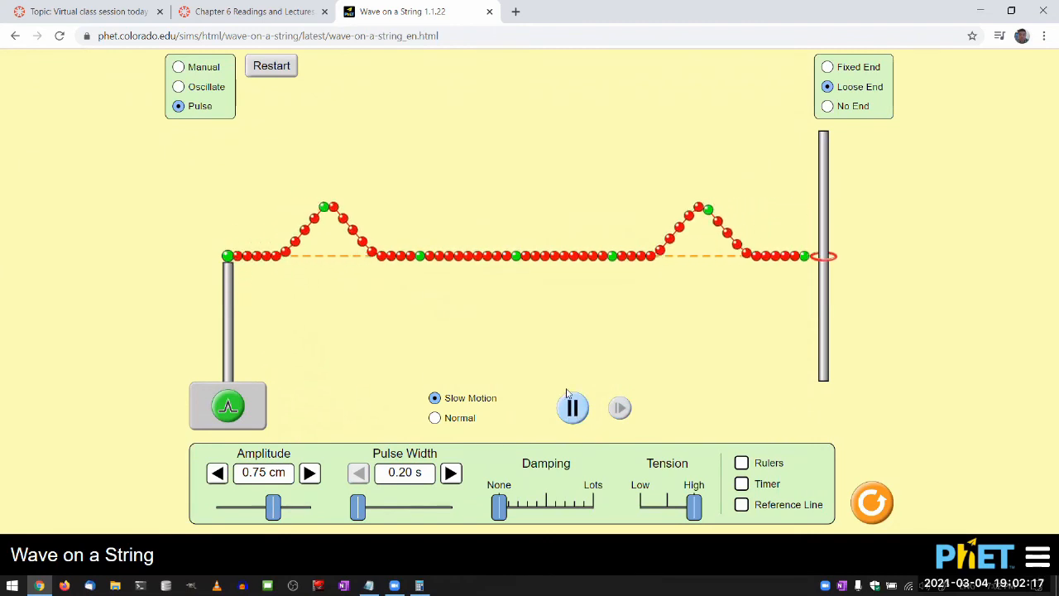
Pause the simulation as the two pulses merge into one tall peak near the middle
{"action": "left_click", "coordinate": [573, 407]}
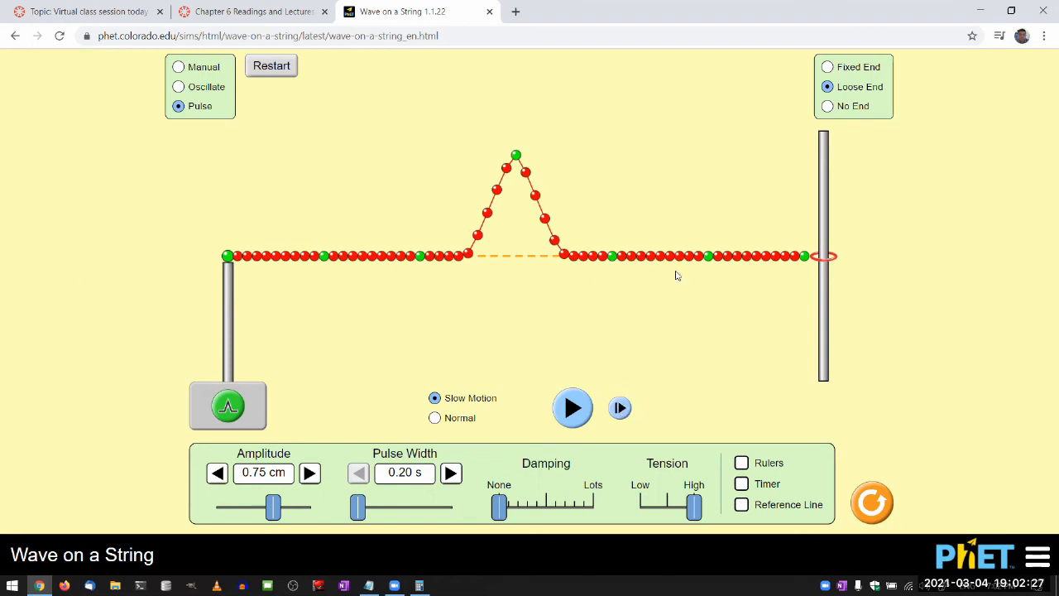
{"action": "mouse_move", "coordinate": [404, 230]}
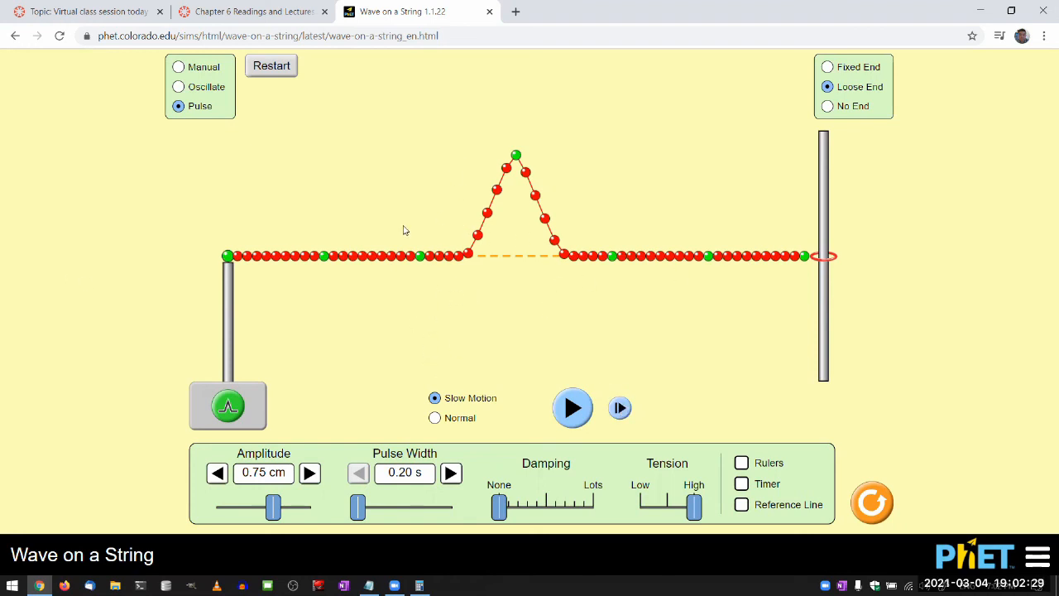
{"action": "mouse_move", "coordinate": [430, 255]}
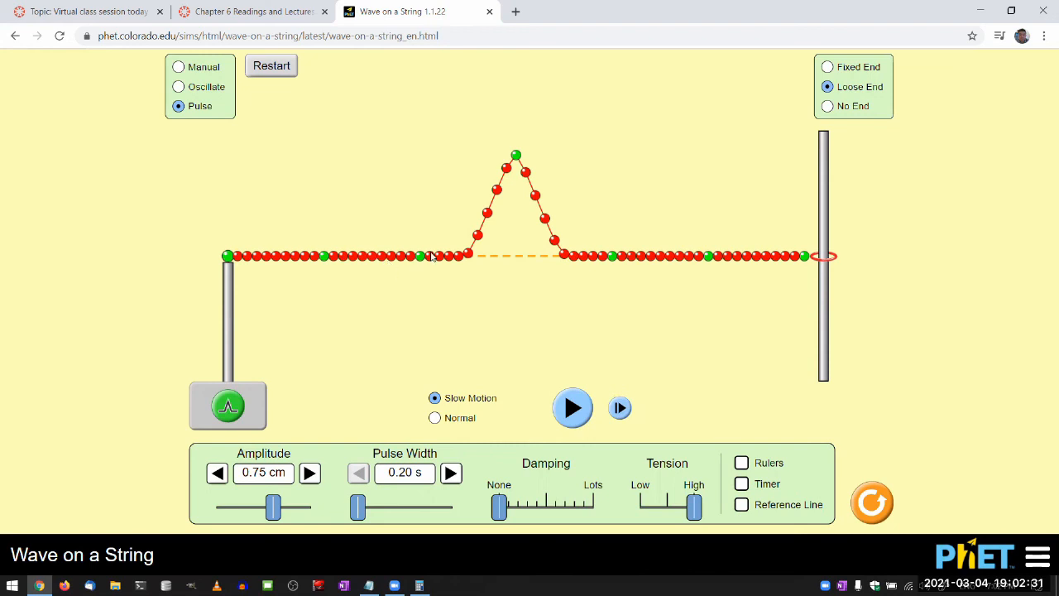
{"action": "mouse_move", "coordinate": [391, 321]}
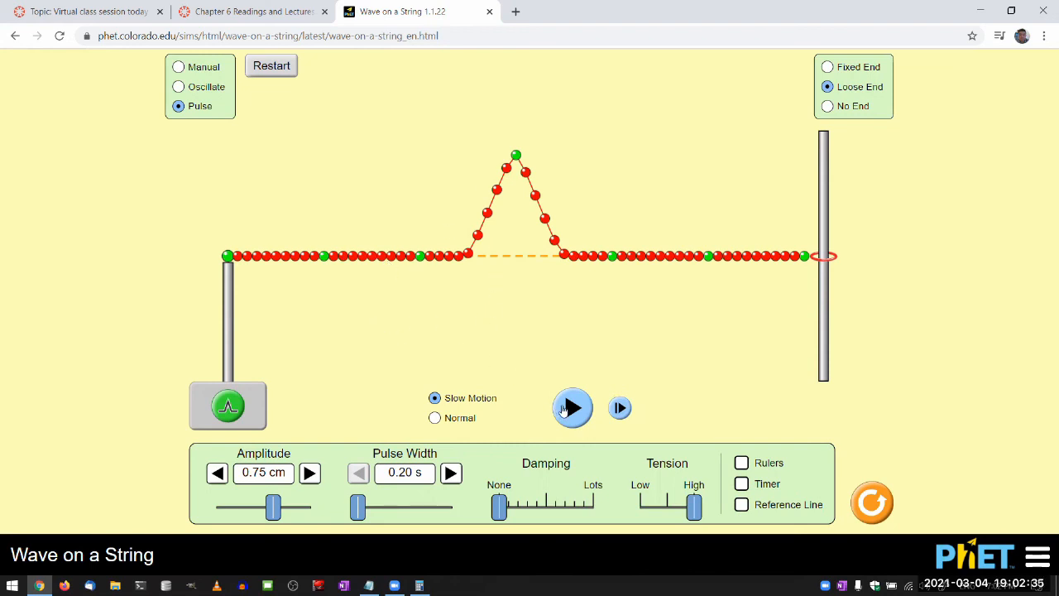
Resume, then pause again when the upright and inverted pulses overlap into a nearly flat string
{"action": "left_click", "coordinate": [572, 407]}
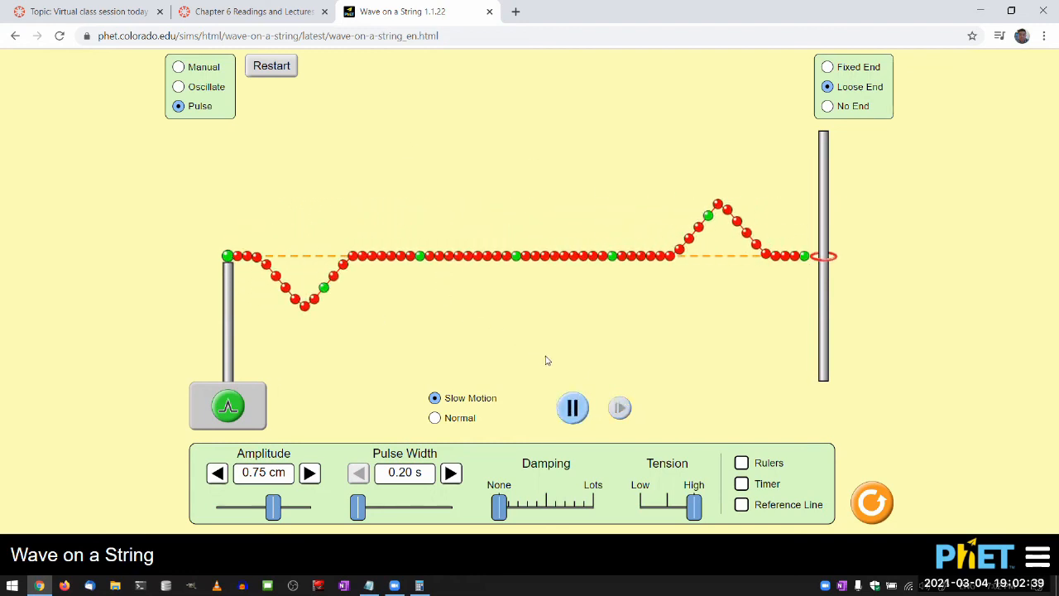
{"action": "left_click", "coordinate": [573, 407]}
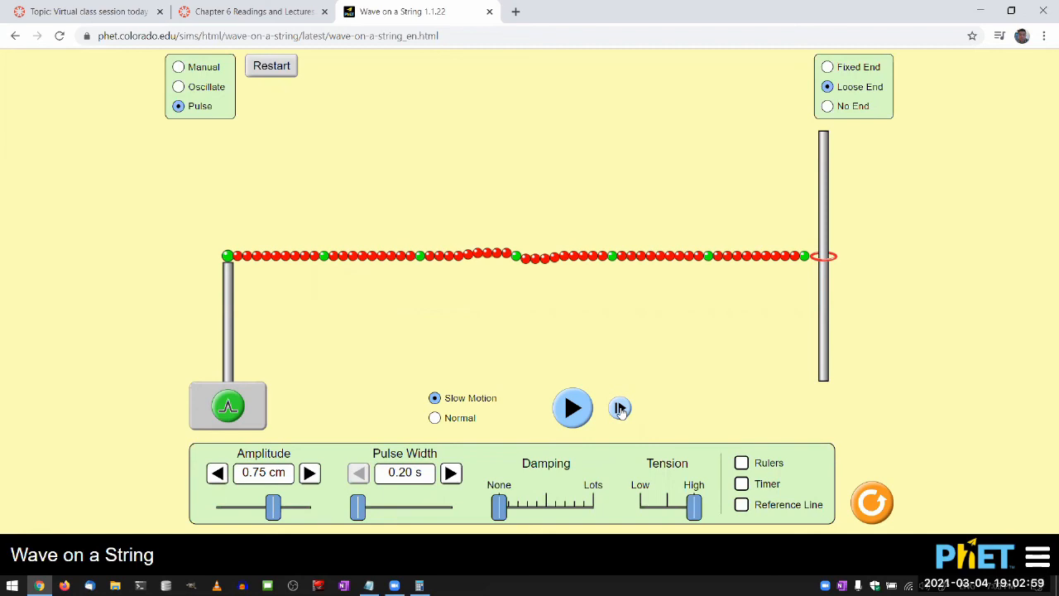
{"action": "mouse_move", "coordinate": [541, 318]}
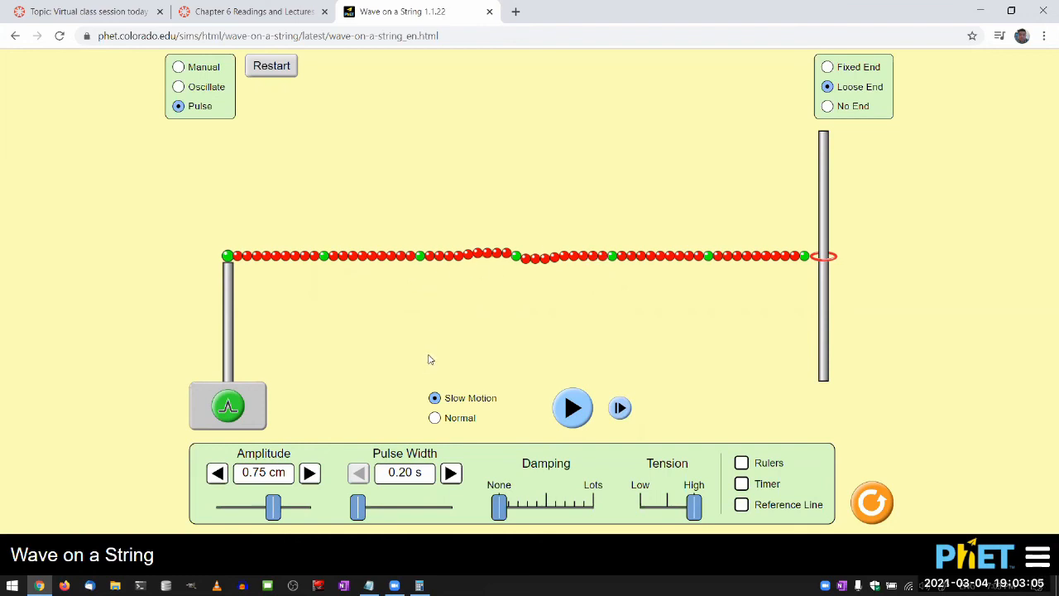
{"action": "mouse_move", "coordinate": [425, 357]}
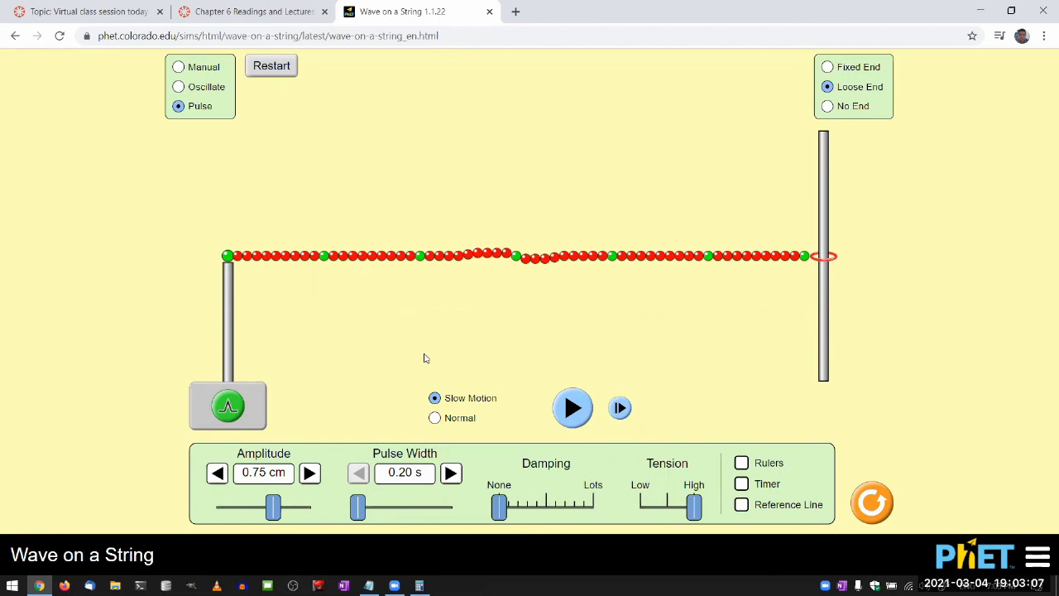